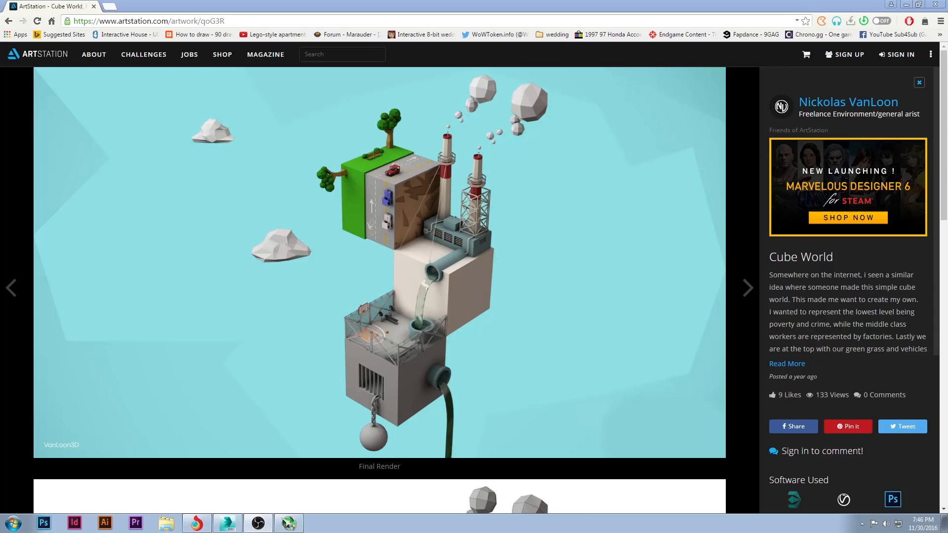
mouse_move(64, 372)
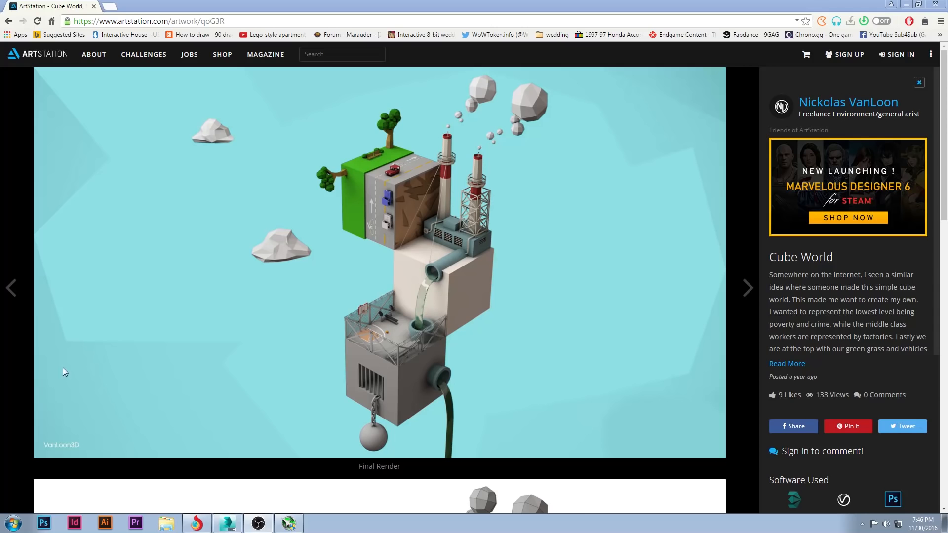
mouse_move(364, 358)
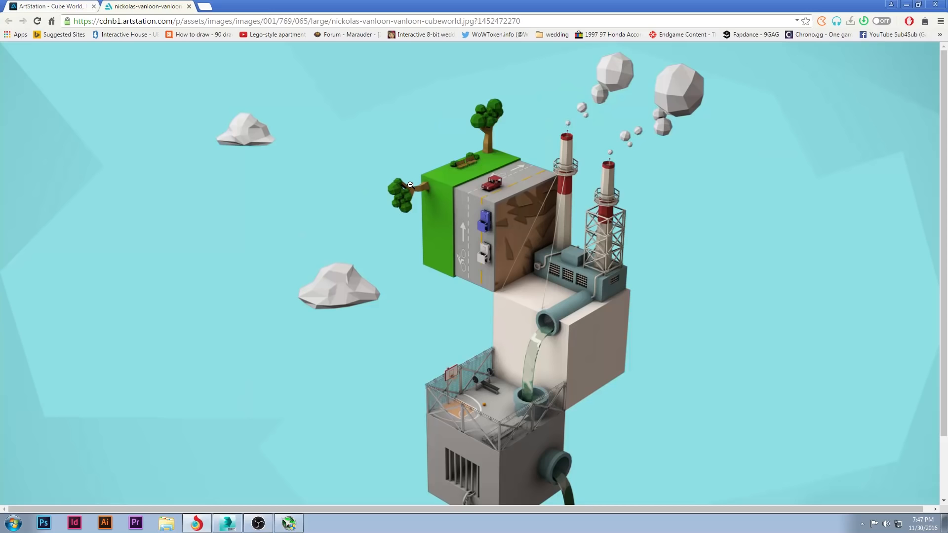
mouse_move(510, 119)
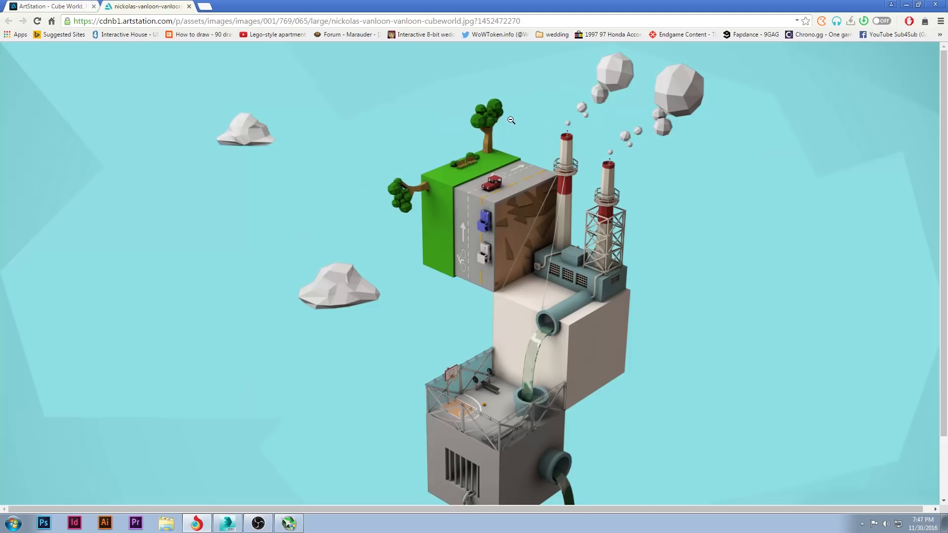
Scroll through the full-size Cube World render, studying its low poly trees and clouds.
scroll("down", 3)
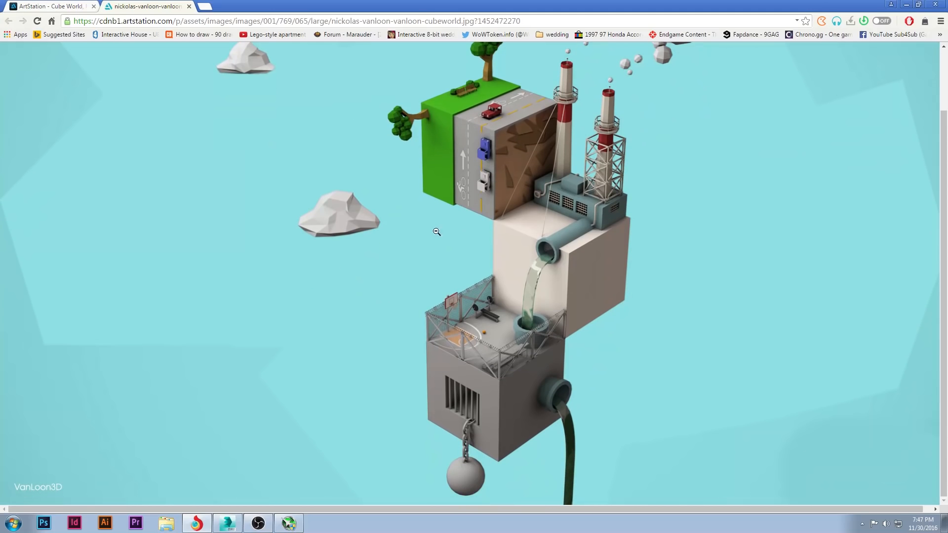
mouse_move(557, 304)
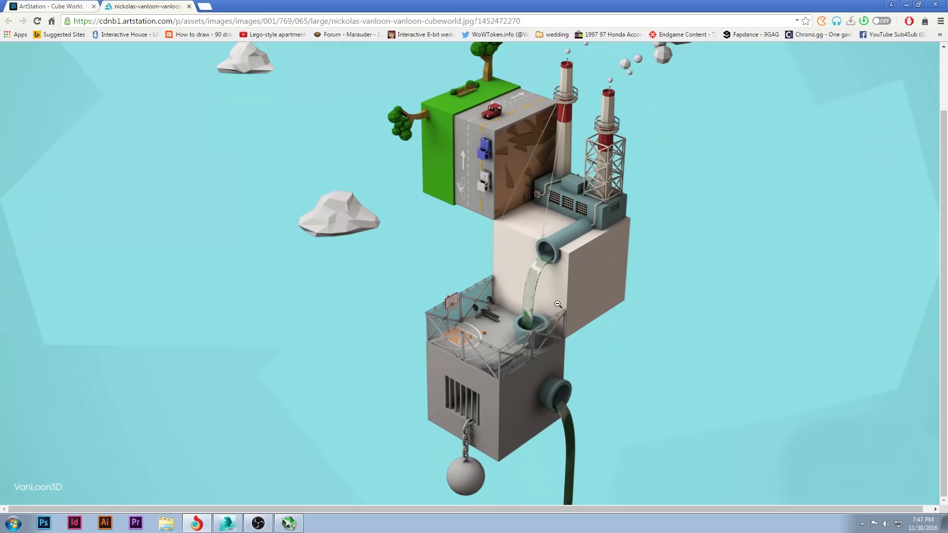
mouse_move(579, 217)
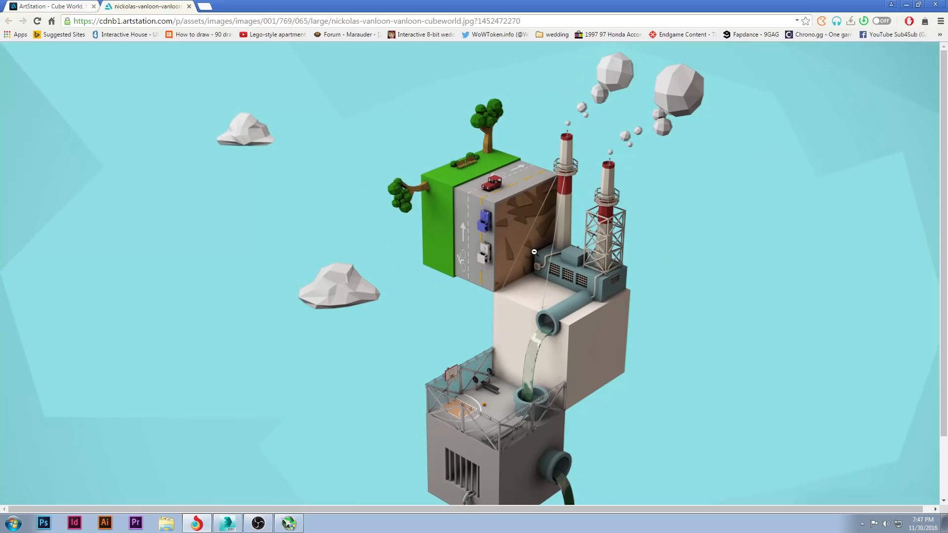
scroll("down", 3)
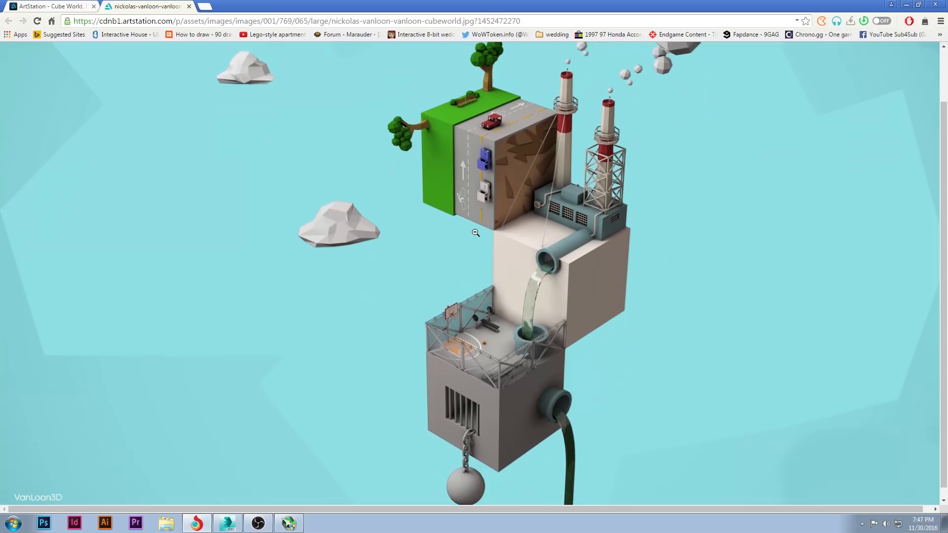
left_click(189, 6)
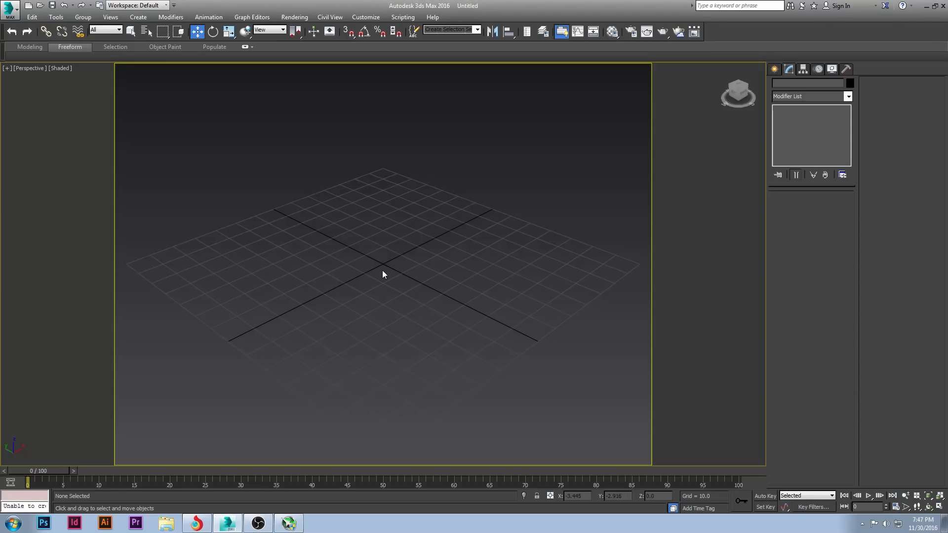
Create a GeoSphere in the Front view and assign it a plain grey material.
left_click(775, 69)
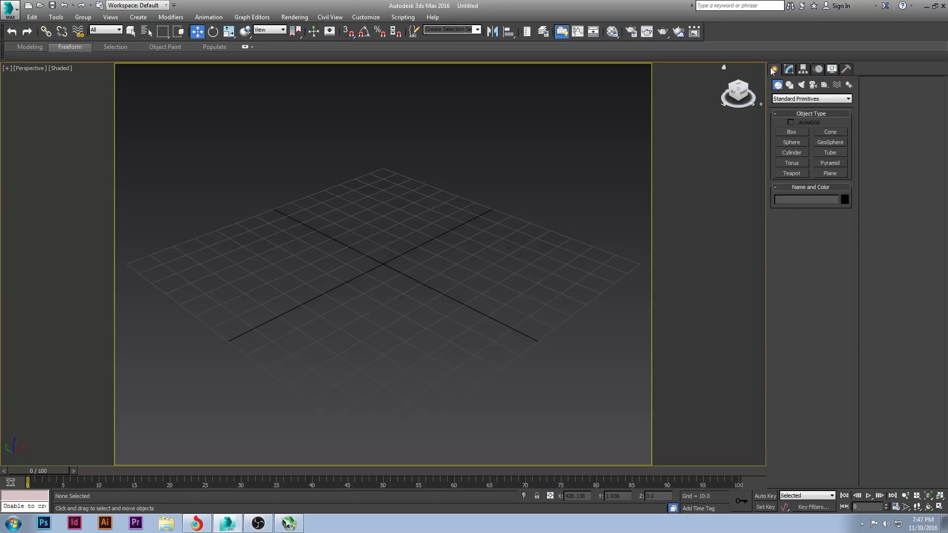
left_click(830, 141)
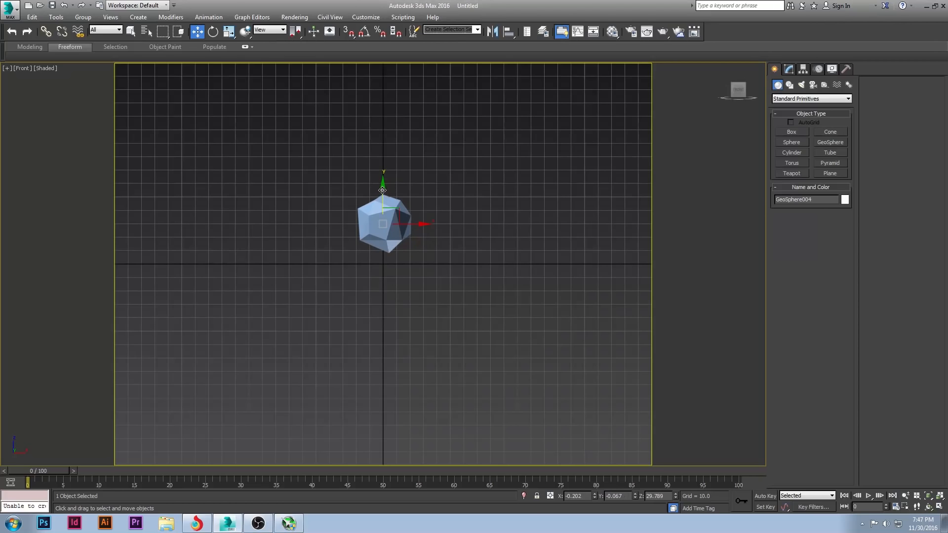
key("p")
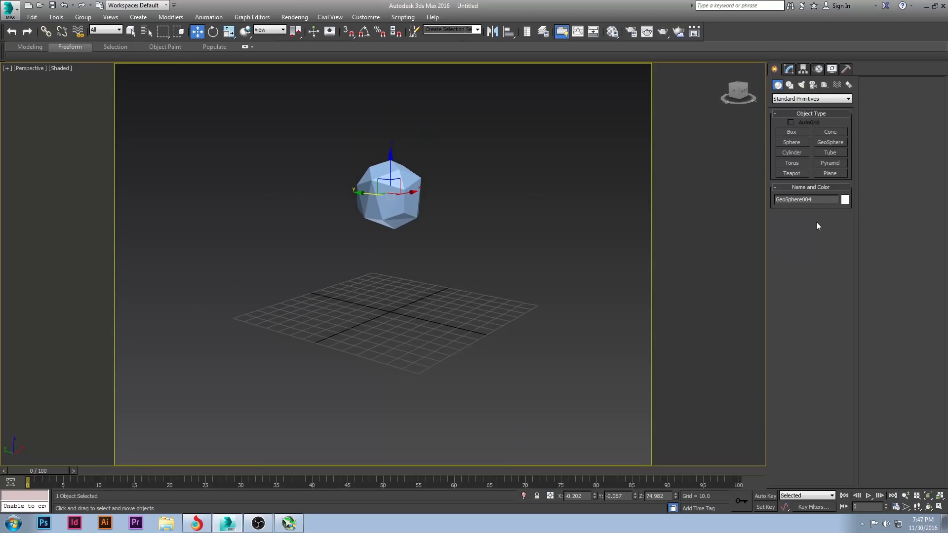
left_click(846, 199)
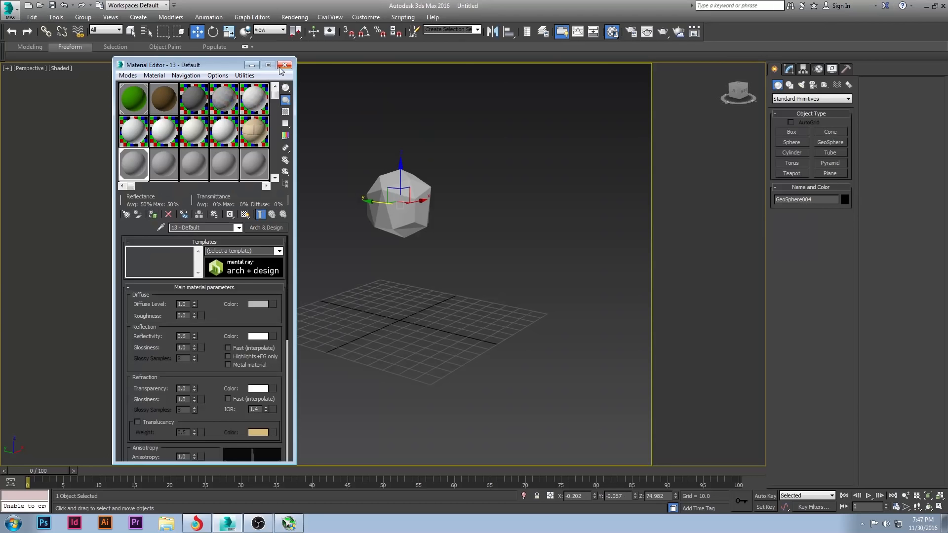
left_click(285, 65)
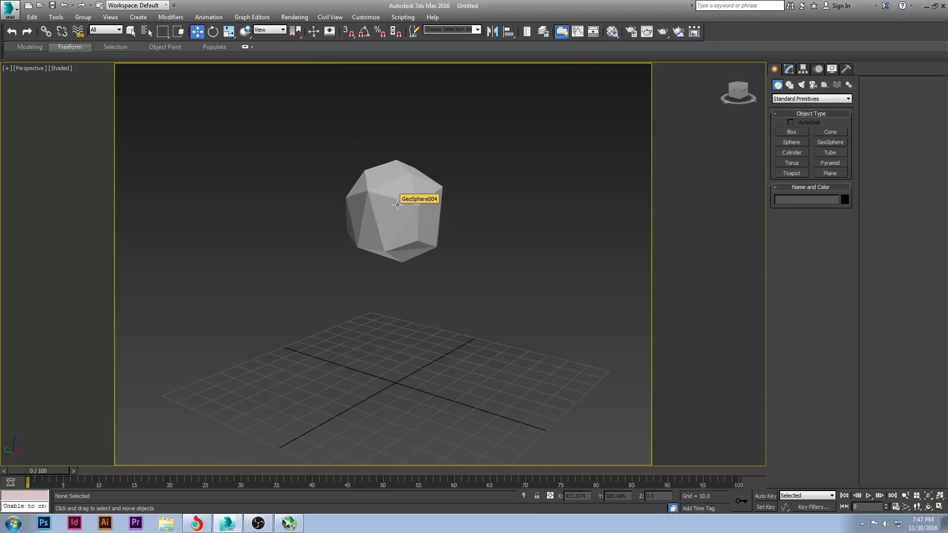
left_click(396, 205)
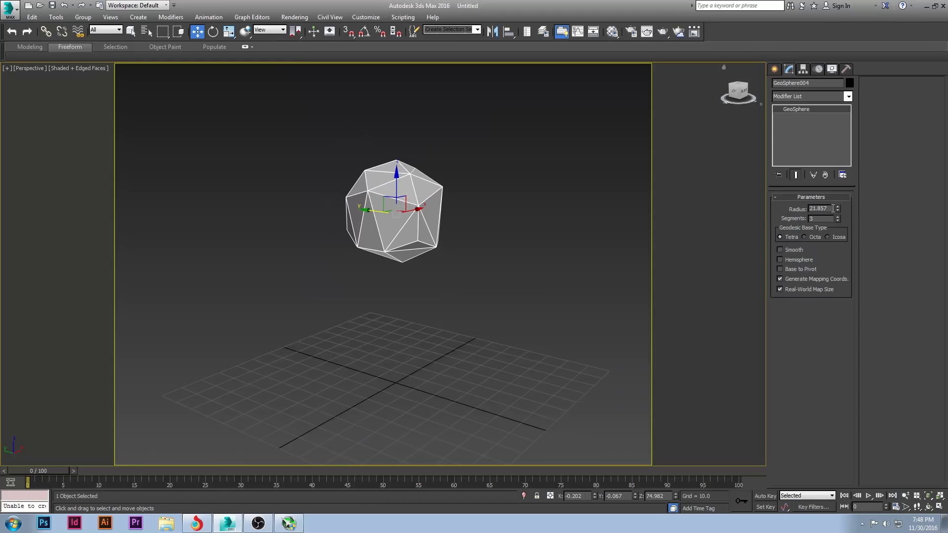
mouse_move(839, 225)
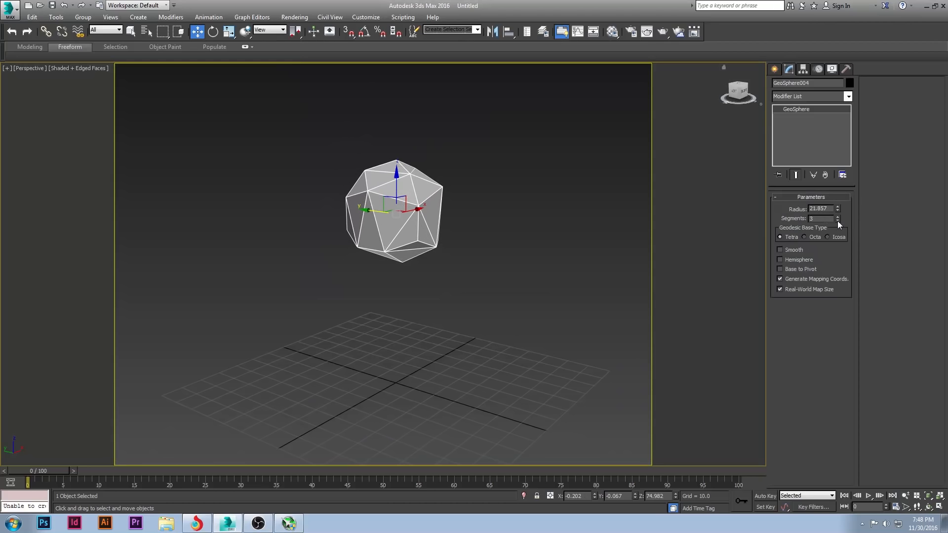
left_click(838, 220)
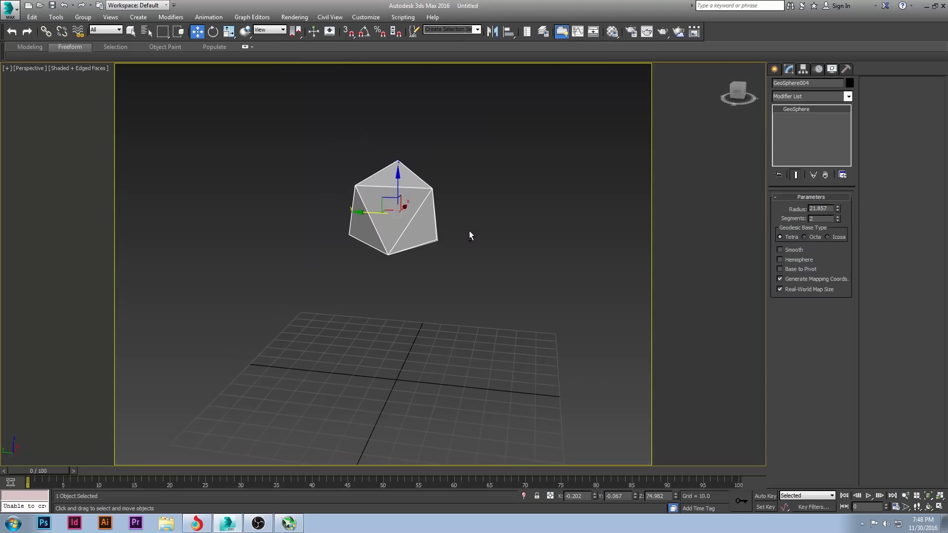
left_click(838, 216)
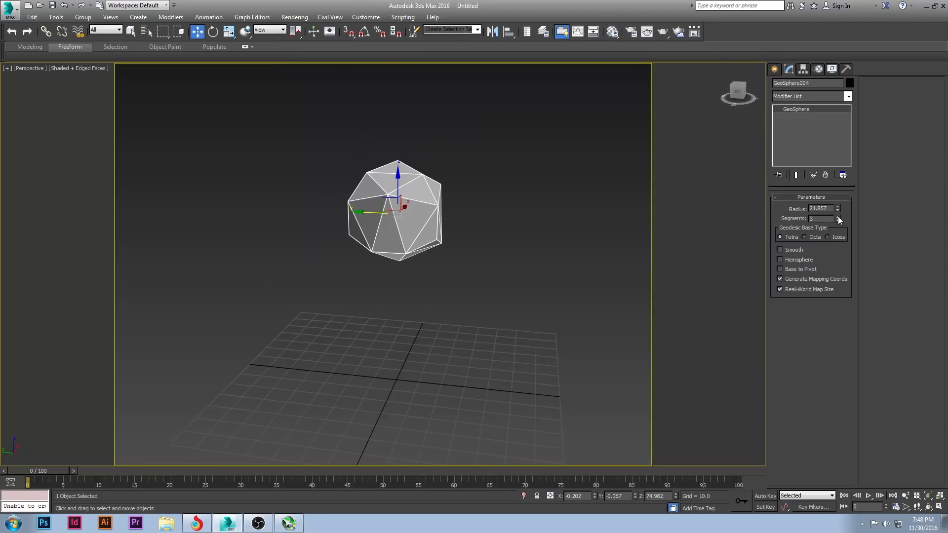
left_click(838, 216)
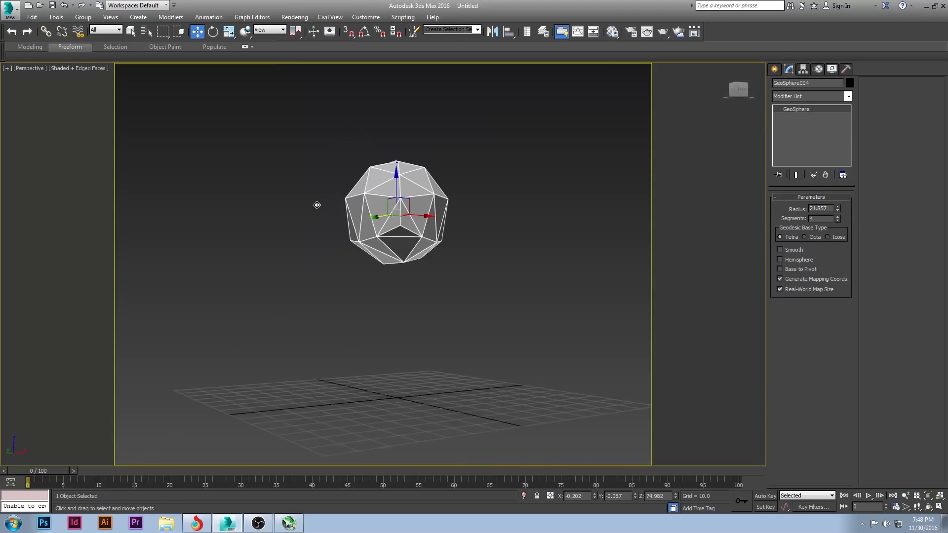
left_click(838, 220)
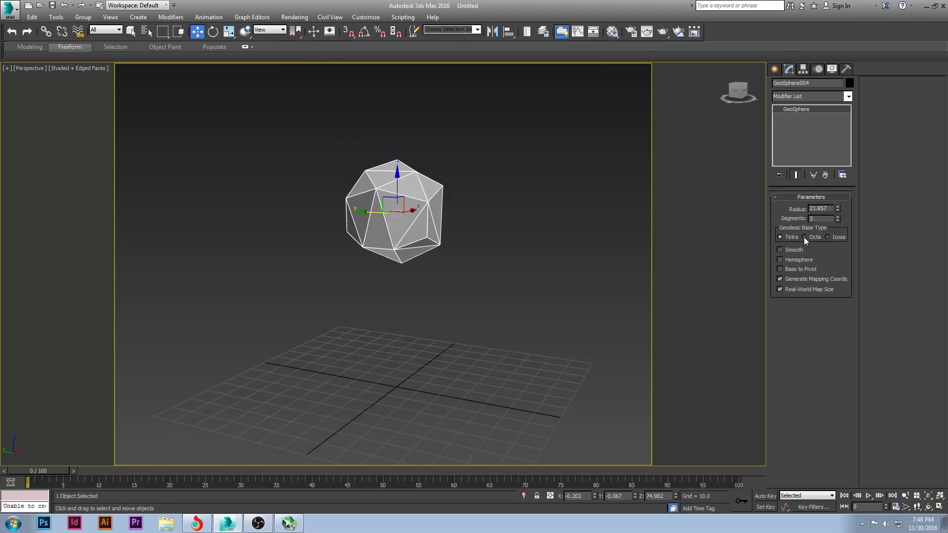
mouse_move(810, 242)
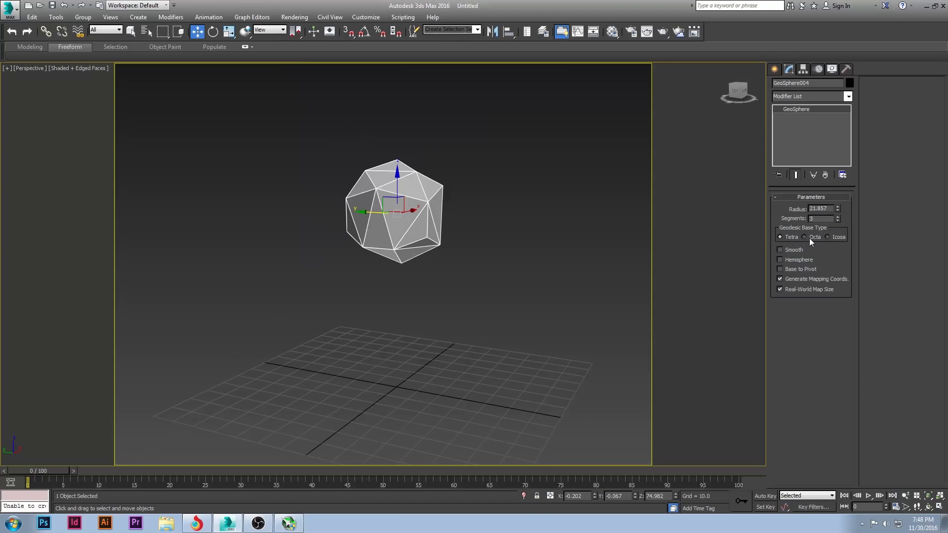
left_click(828, 237)
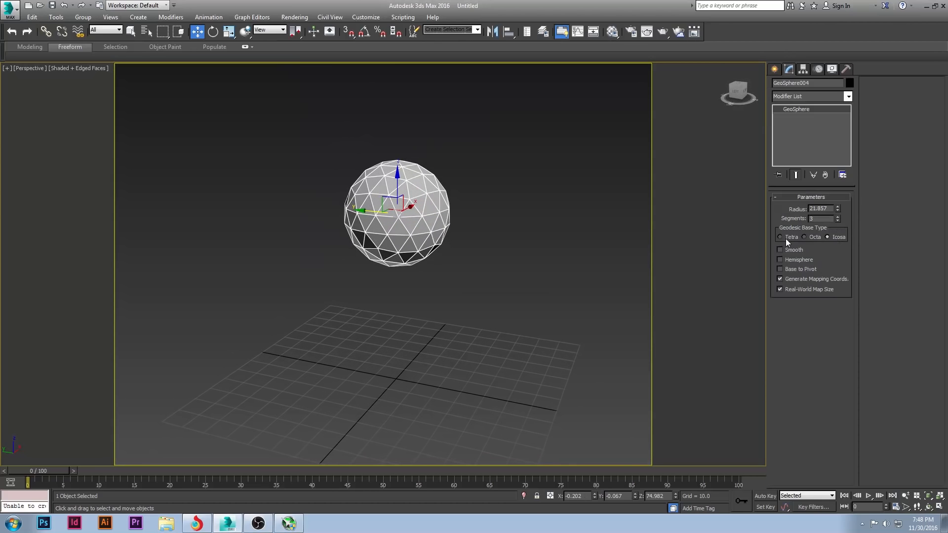
left_click(781, 236)
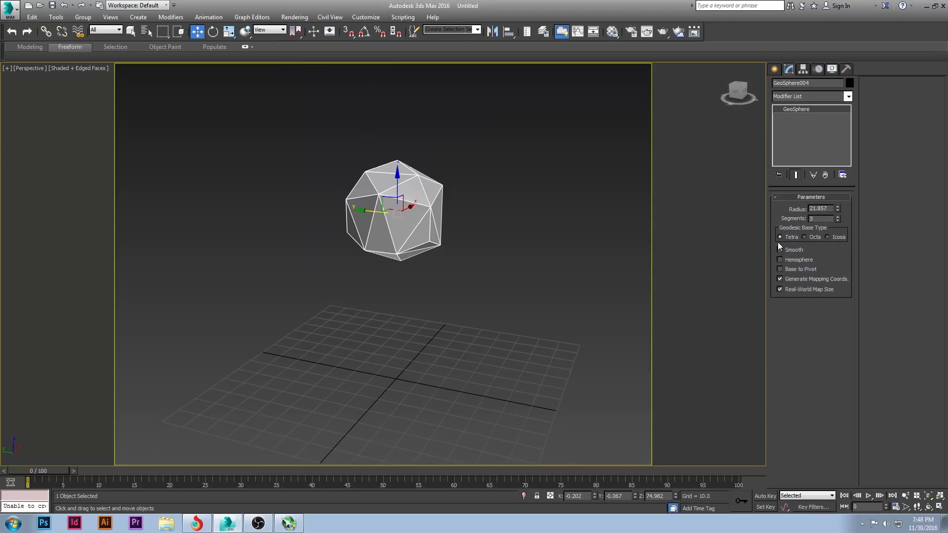
left_click(469, 200)
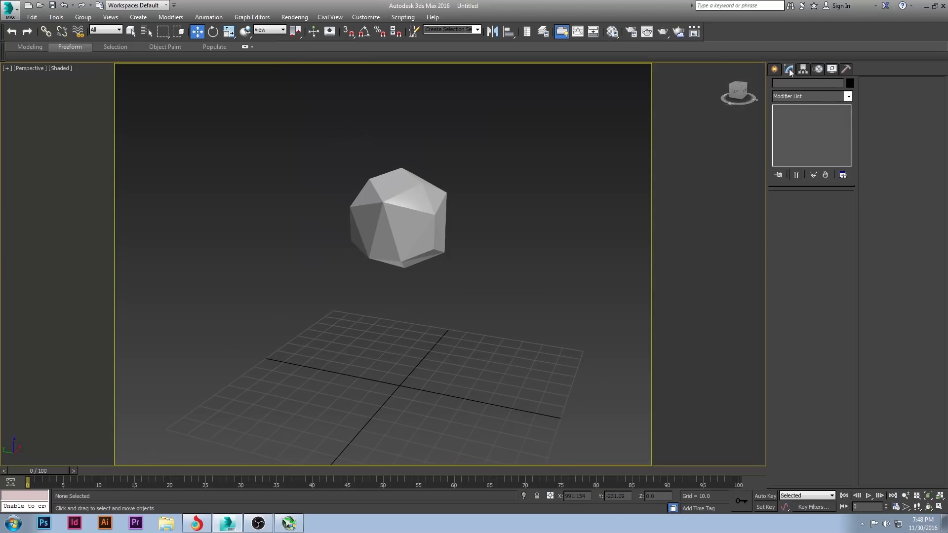
left_click(398, 214)
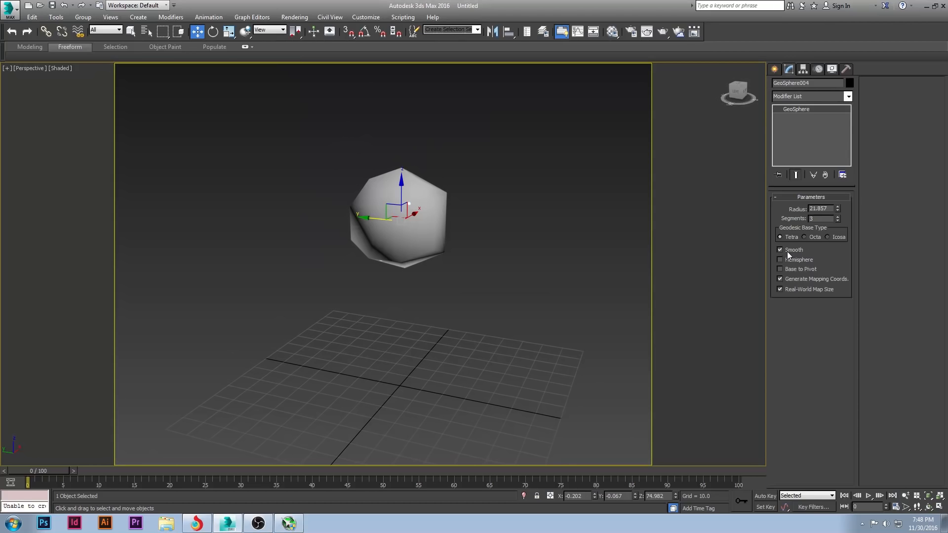
left_click(780, 250)
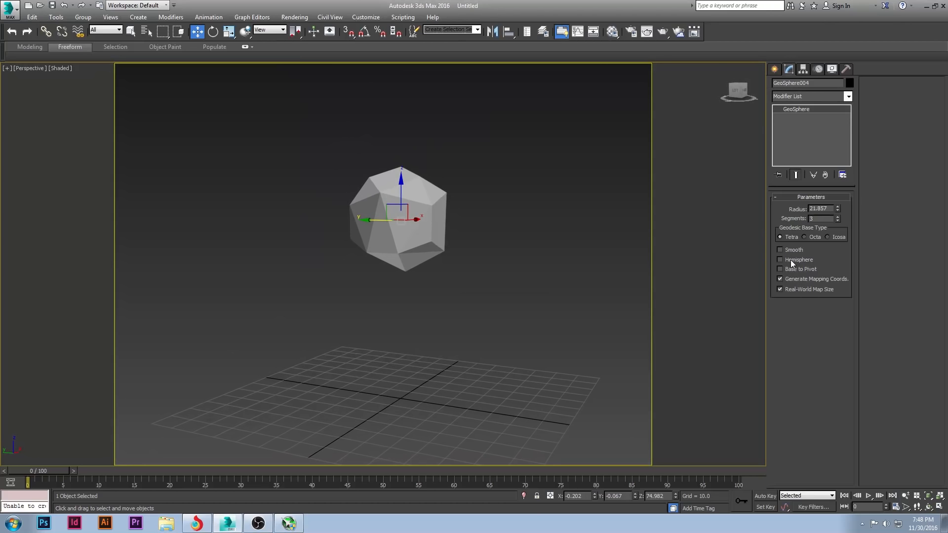
left_click(780, 259)
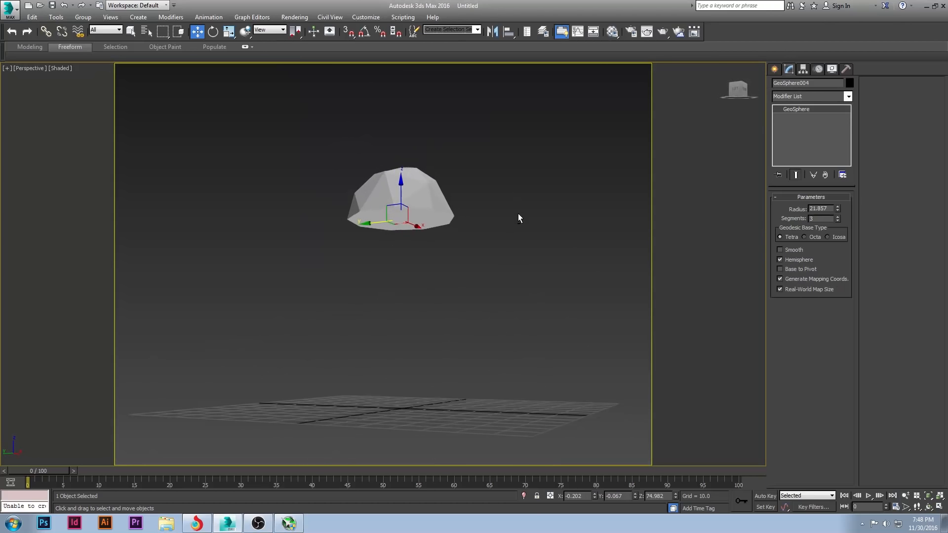
left_click(780, 260)
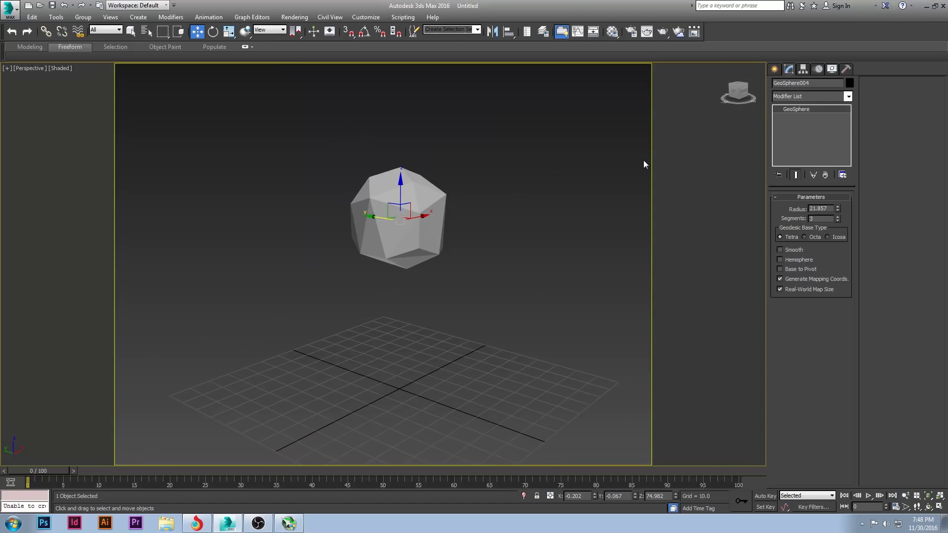
mouse_move(801, 100)
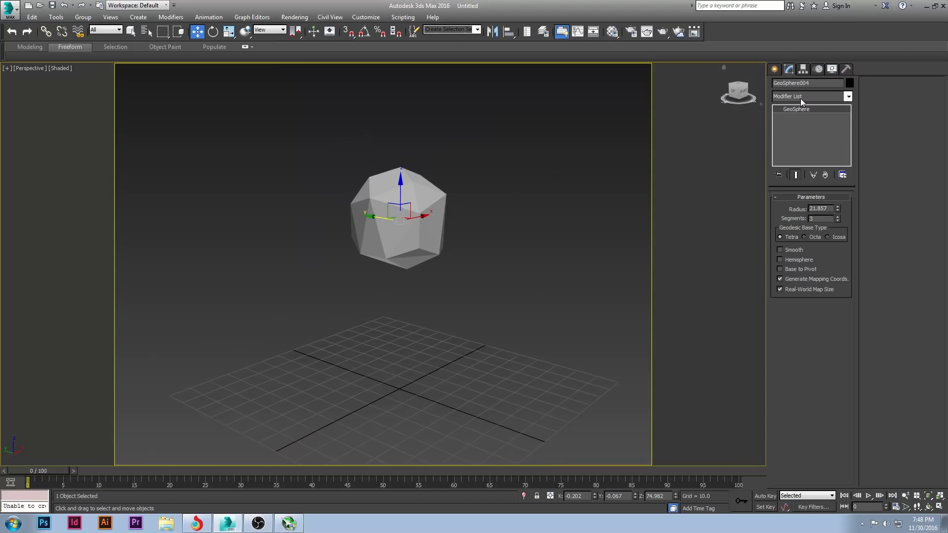
Add a Noise modifier to the GeoSphere from the modifier list.
left_click(848, 96)
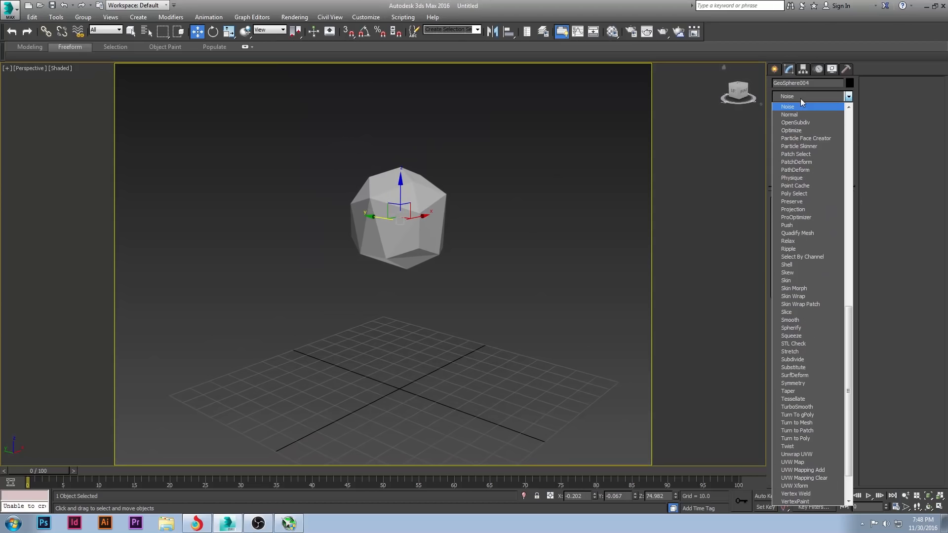
left_click(788, 107)
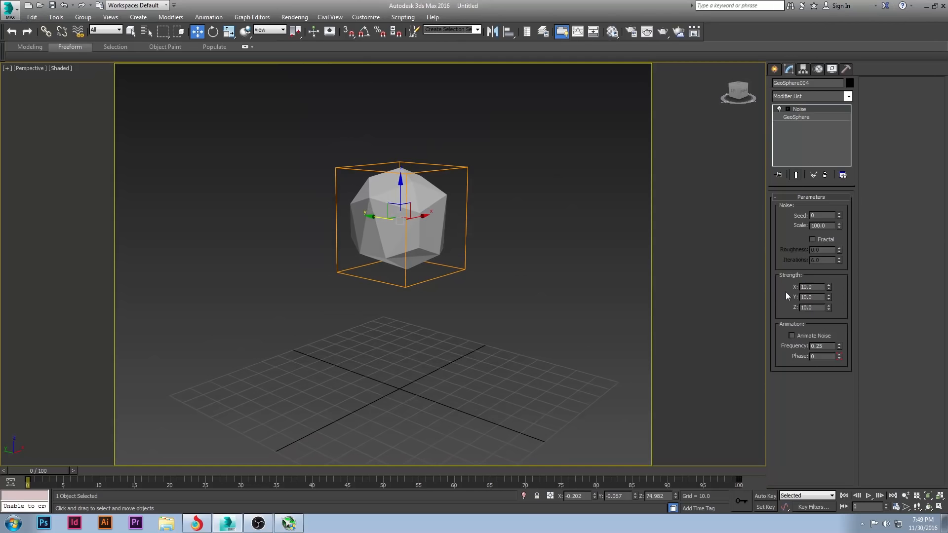
mouse_move(839, 229)
type("4")
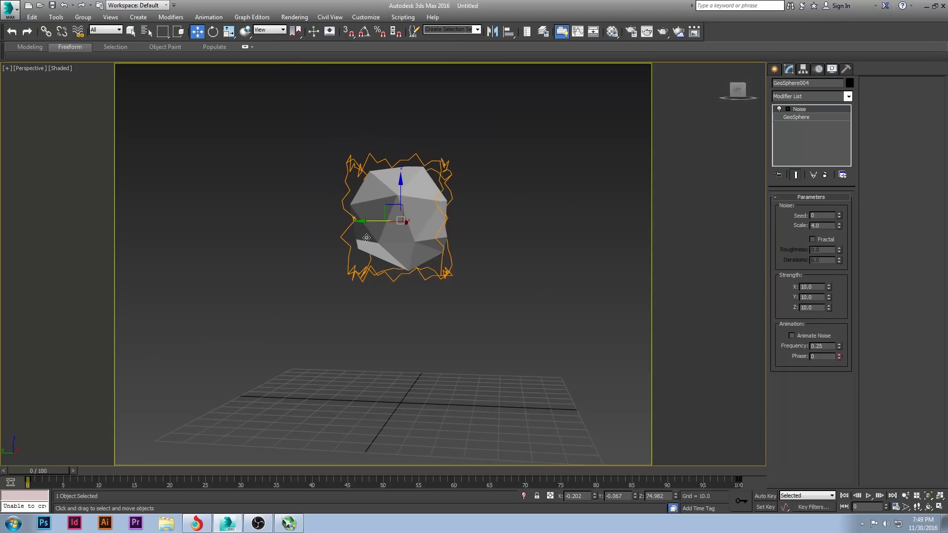
Turn on edged faces (F4) and try several Noise seed variations.
key("F4")
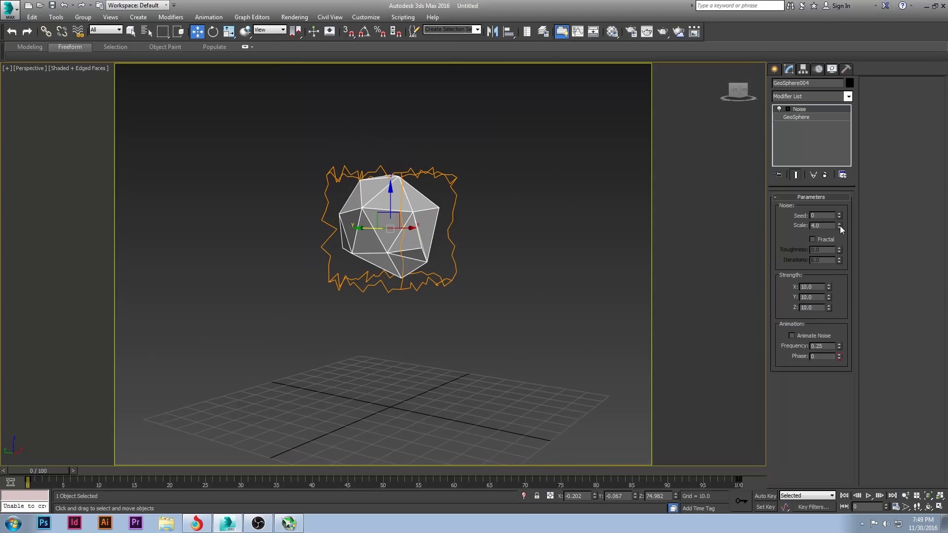
mouse_move(839, 216)
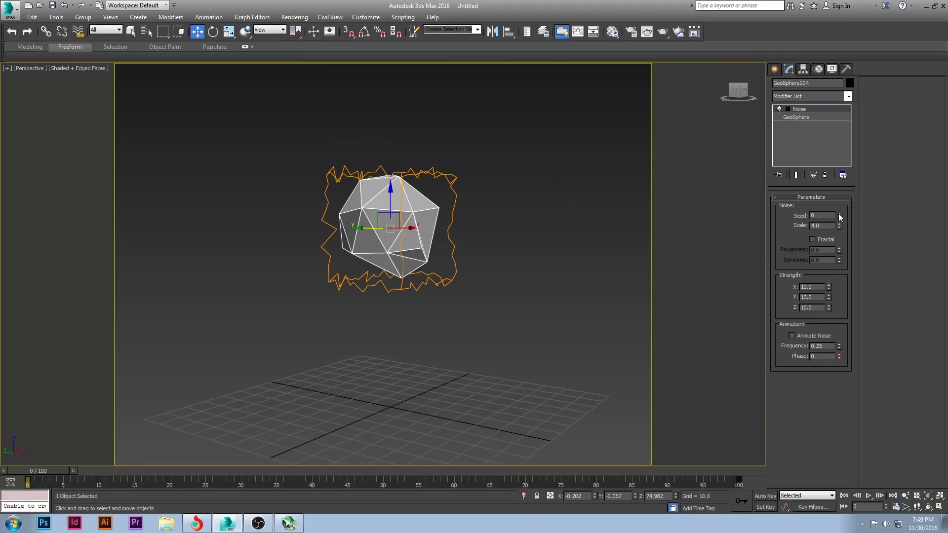
left_click(839, 214)
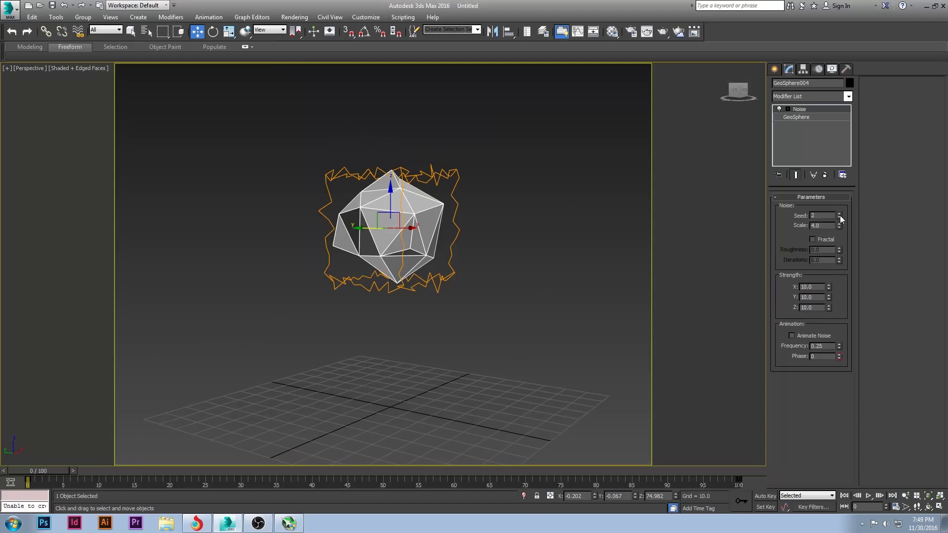
left_click(840, 218)
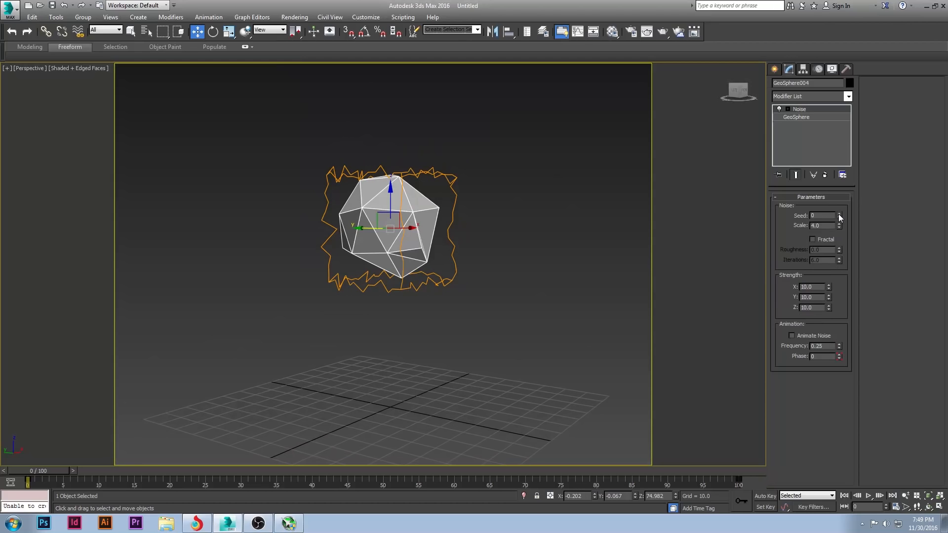
left_click(840, 213)
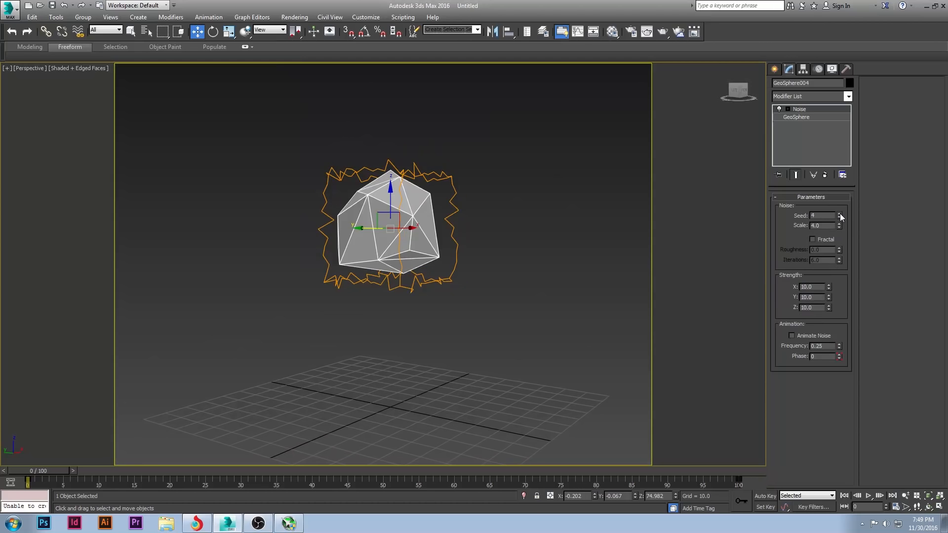
left_click(839, 214)
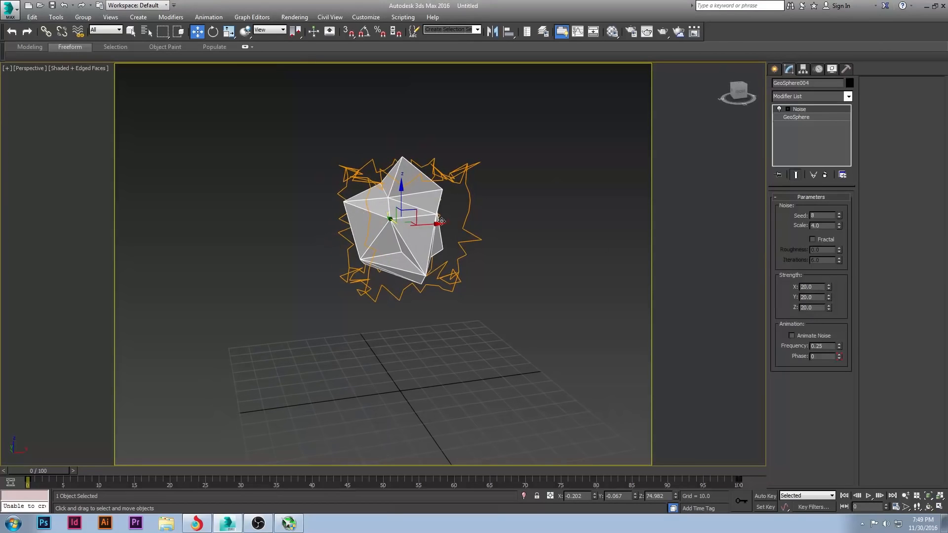
Set Noise scale to 4.331 and seed 0, then rotate the rock to a new angle.
left_click(838, 224)
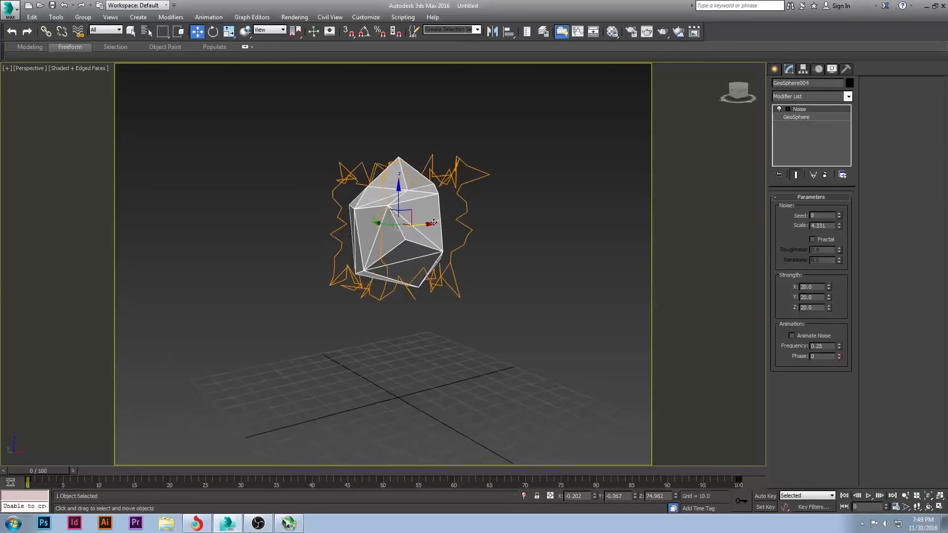
left_click(838, 217)
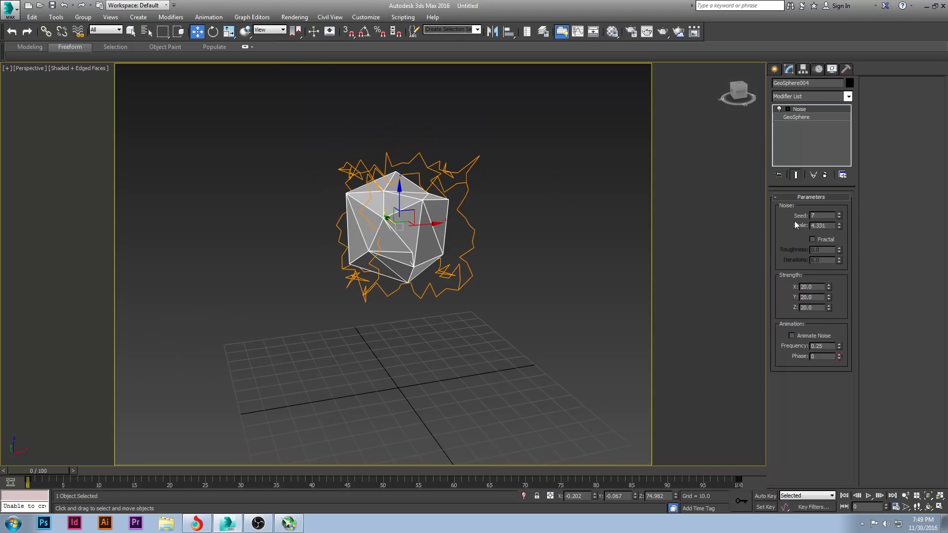
left_click(840, 217)
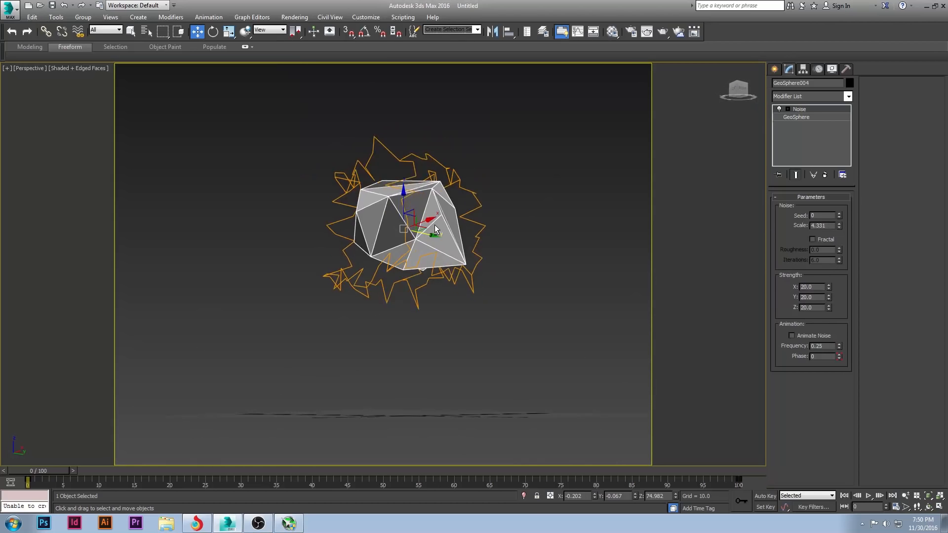
left_click(213, 32)
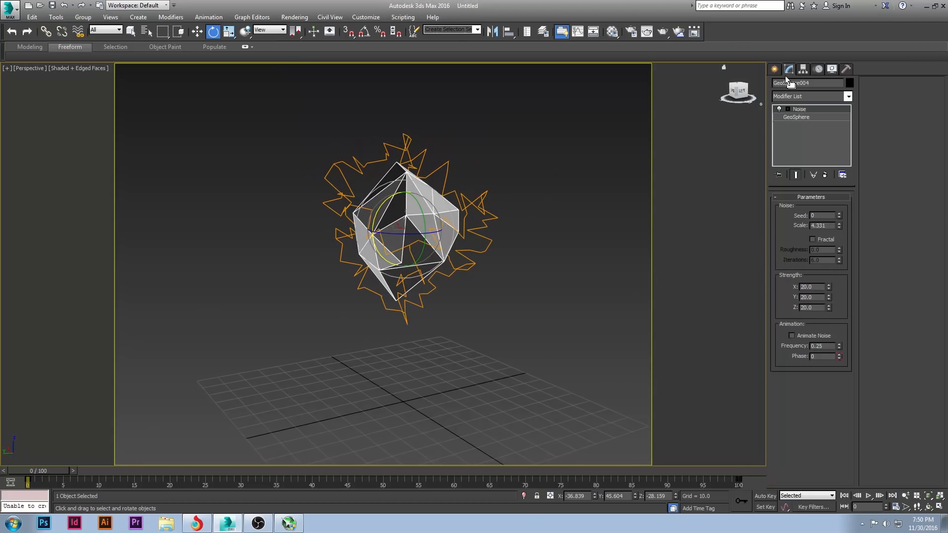
Assign the green material slot from the Material Editor to the GeoSphere.
left_click(778, 69)
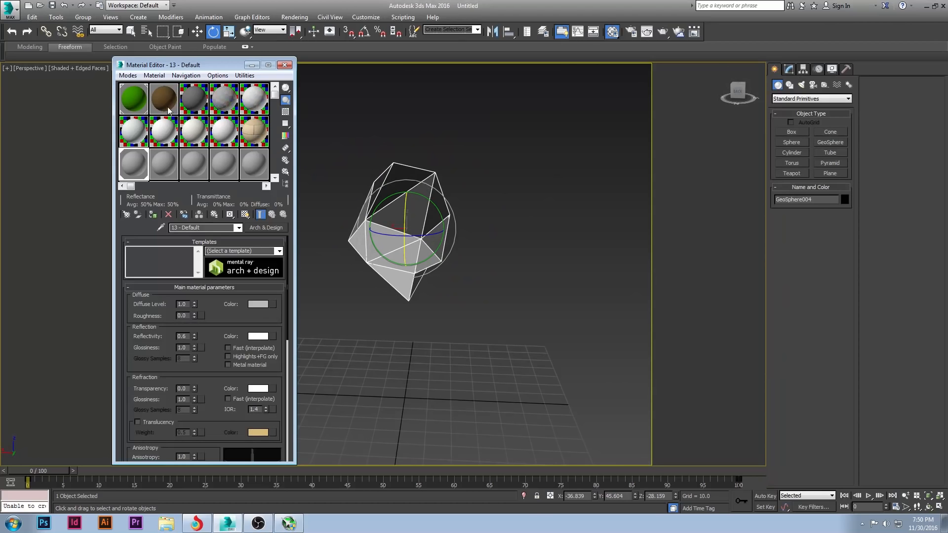
left_click(132, 98)
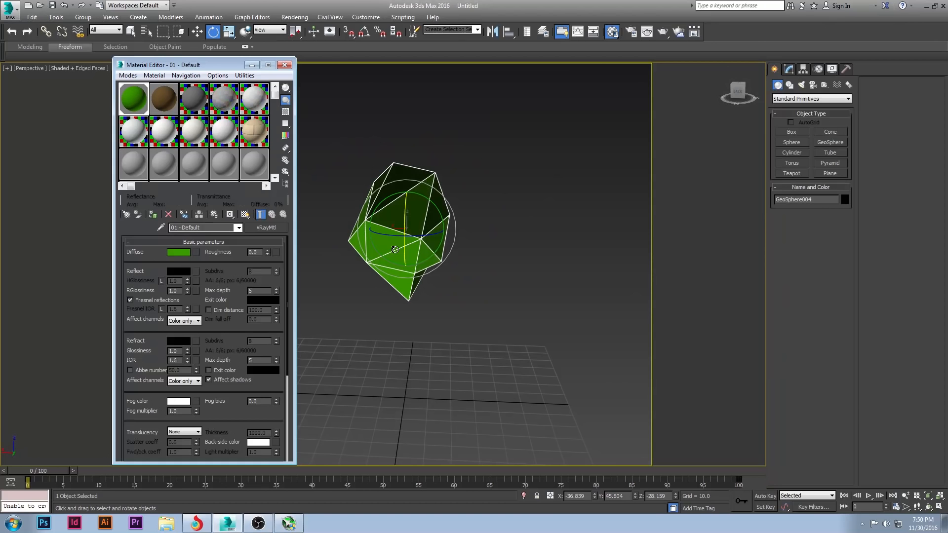
left_click(285, 65)
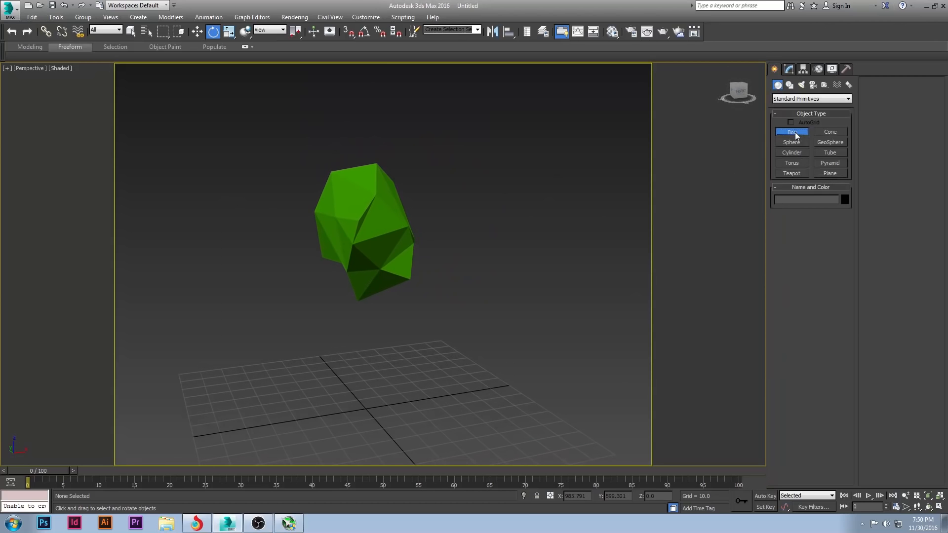
Create a 5x5x72.79 box trunk below the canopy and assign it a material.
left_click(791, 132)
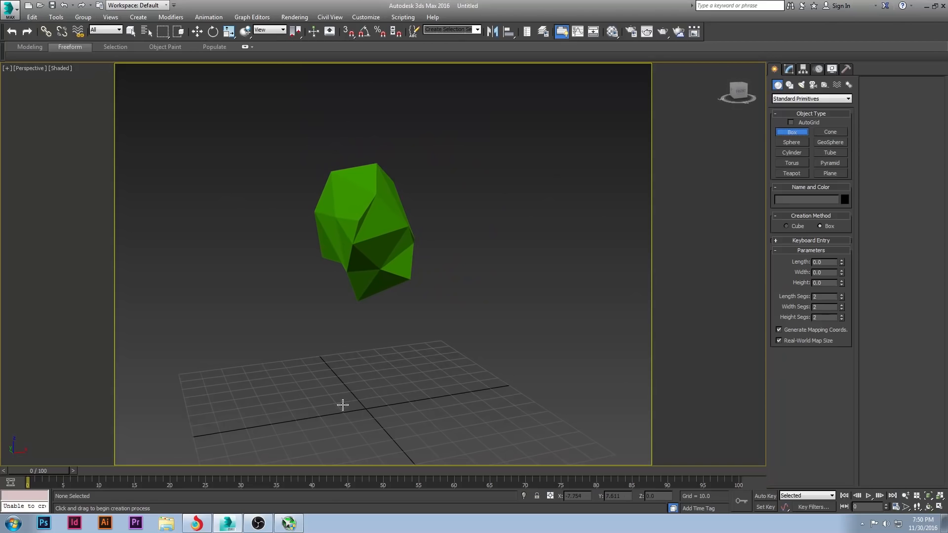
key("t")
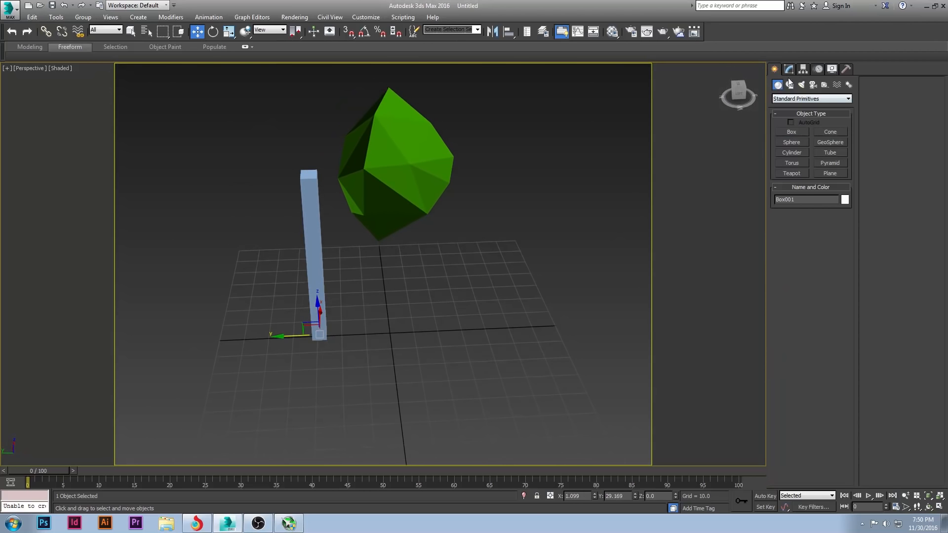
left_click(789, 70)
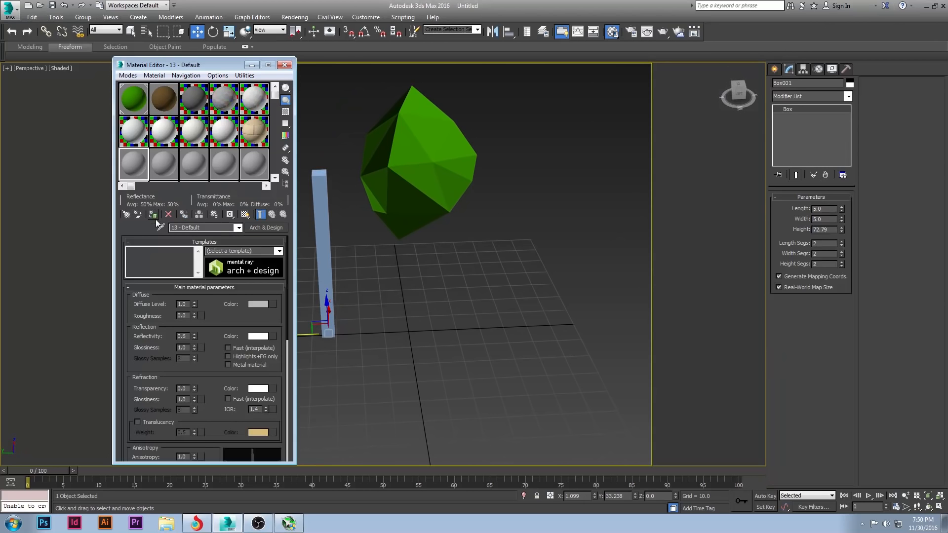
left_click(285, 65)
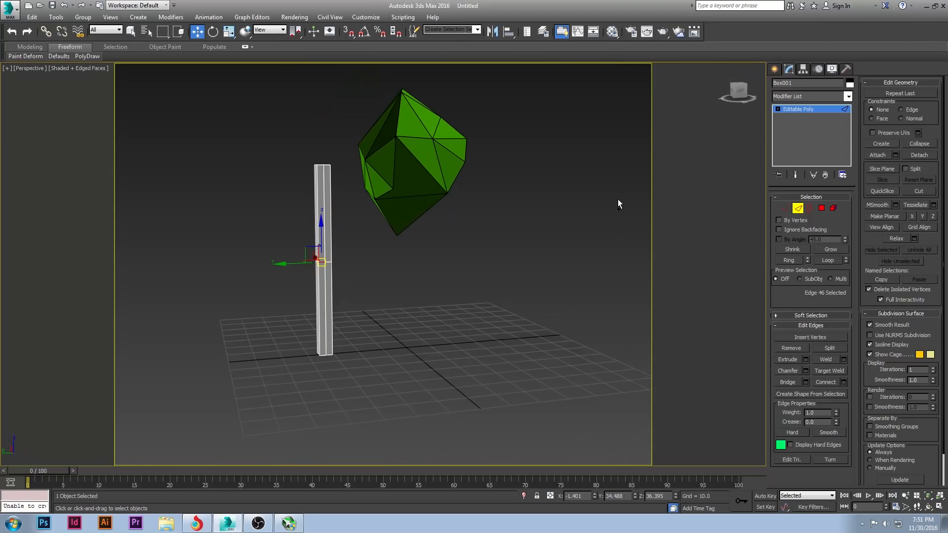
Return the trunk to its Box parameters and set length, width and height segments to 1.
left_click(798, 109)
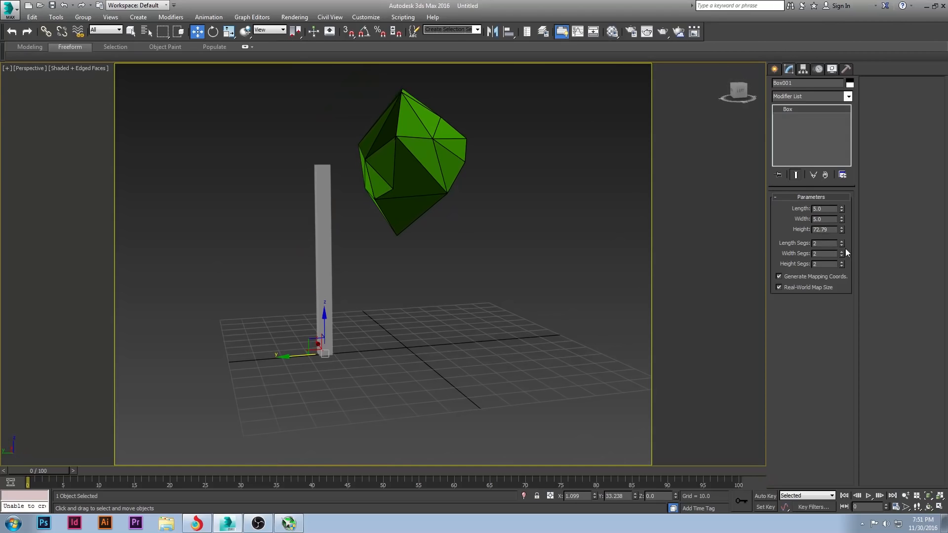
left_click(841, 246)
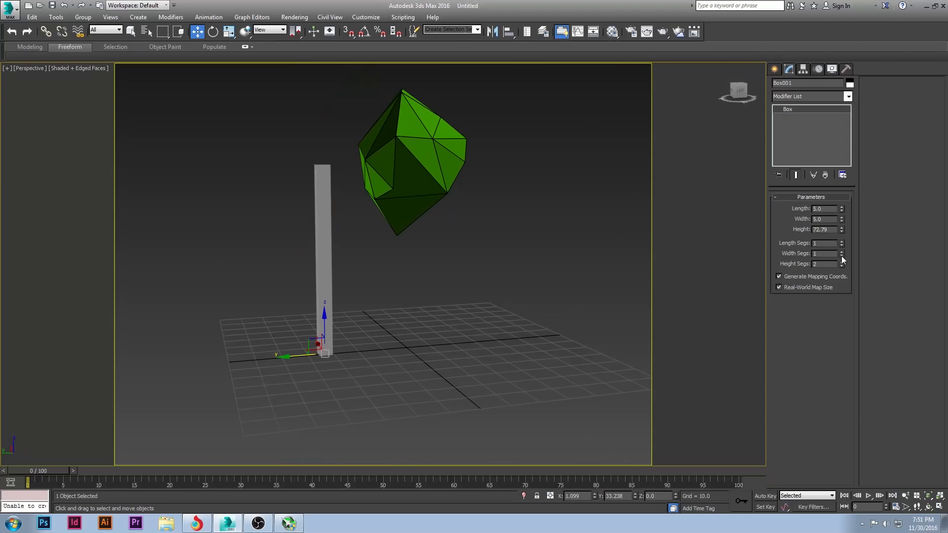
left_click(842, 266)
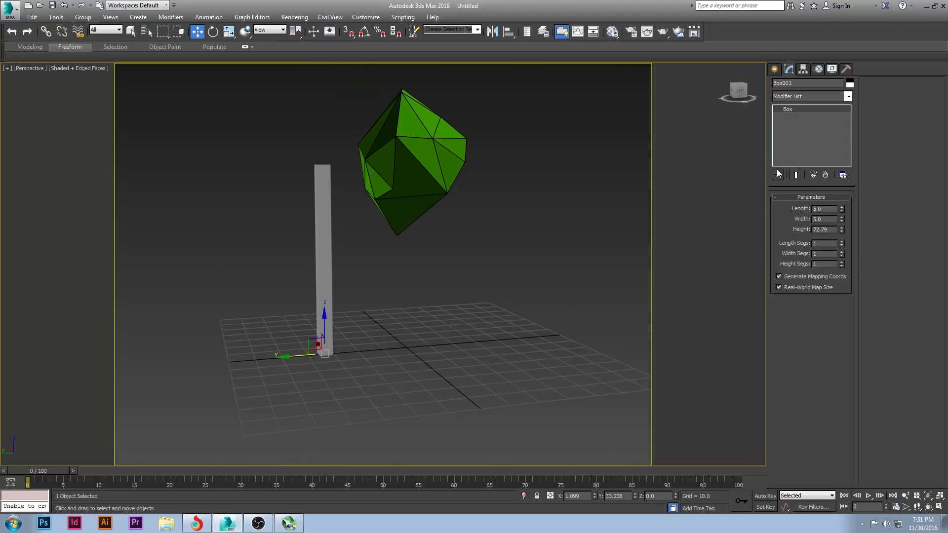
mouse_move(330, 245)
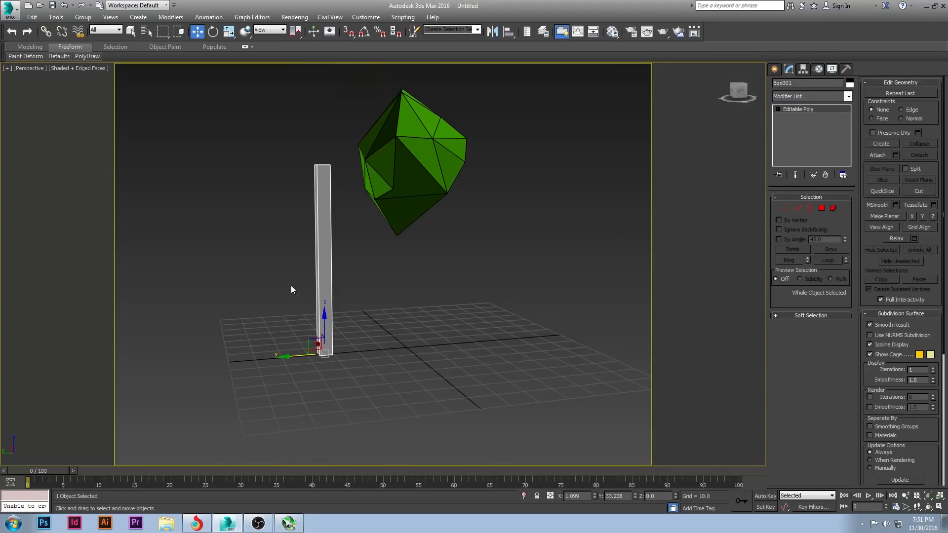
mouse_move(331, 304)
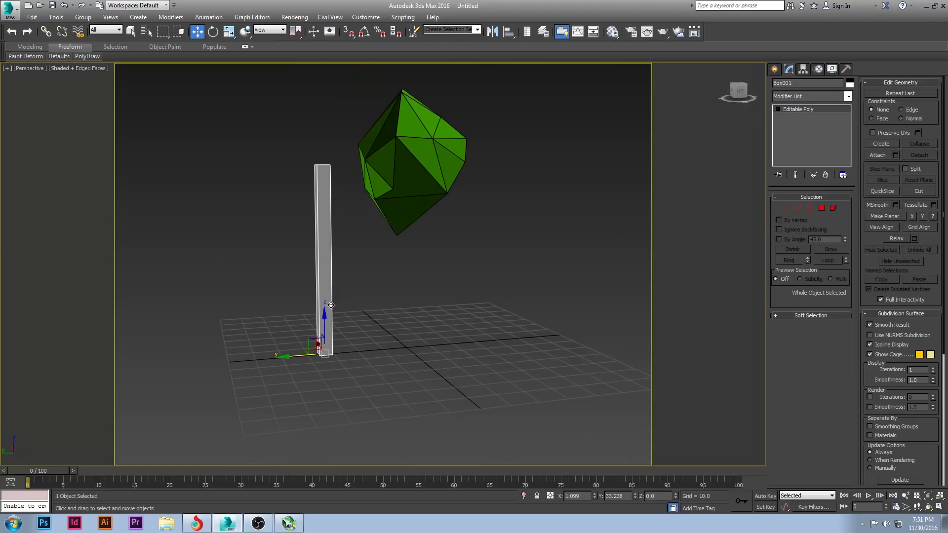
Connect edge loops on the trunk and scale vertex rings so it narrows upward.
left_click(798, 207)
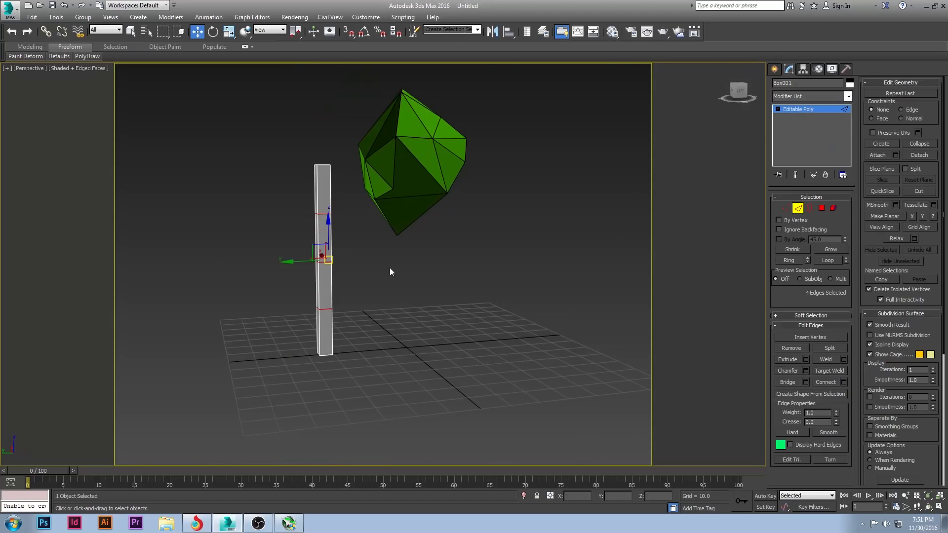
left_click(786, 208)
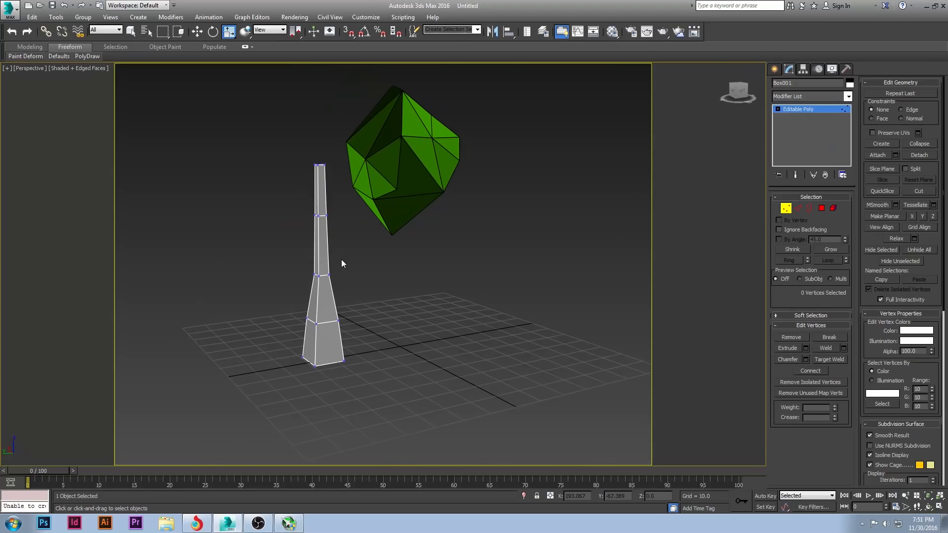
left_click(321, 280)
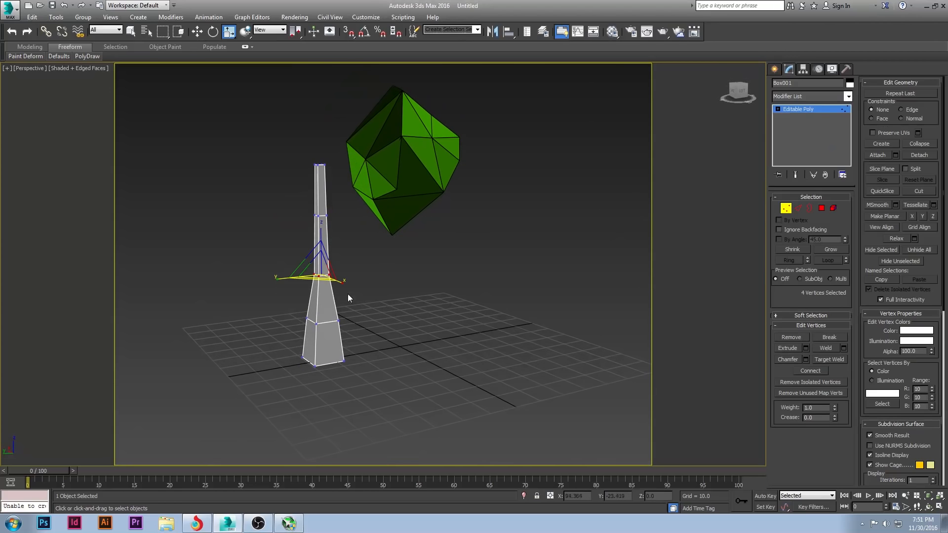
left_click(402, 273)
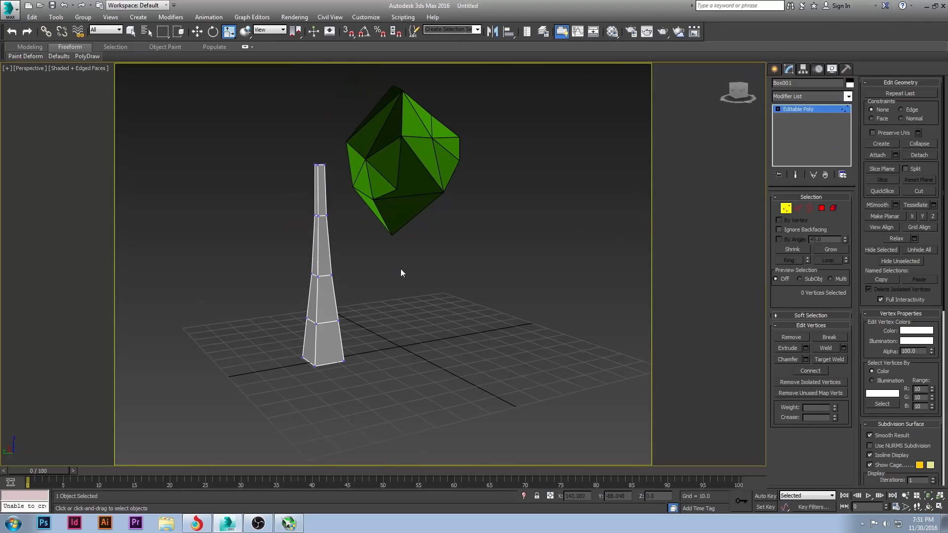
Add a Noise modifier to the trunk with a larger scale and X/Y/Z strength of 10.
left_click(847, 97)
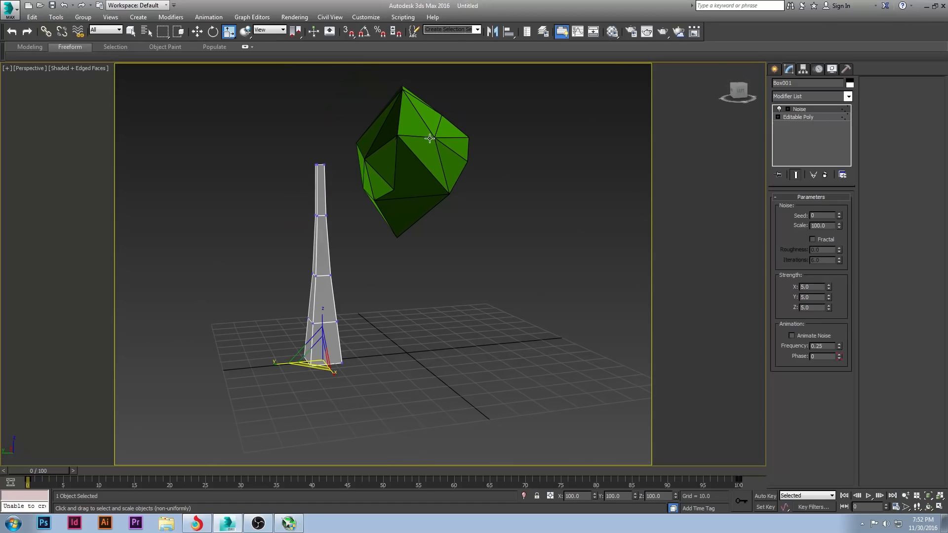
mouse_move(814, 248)
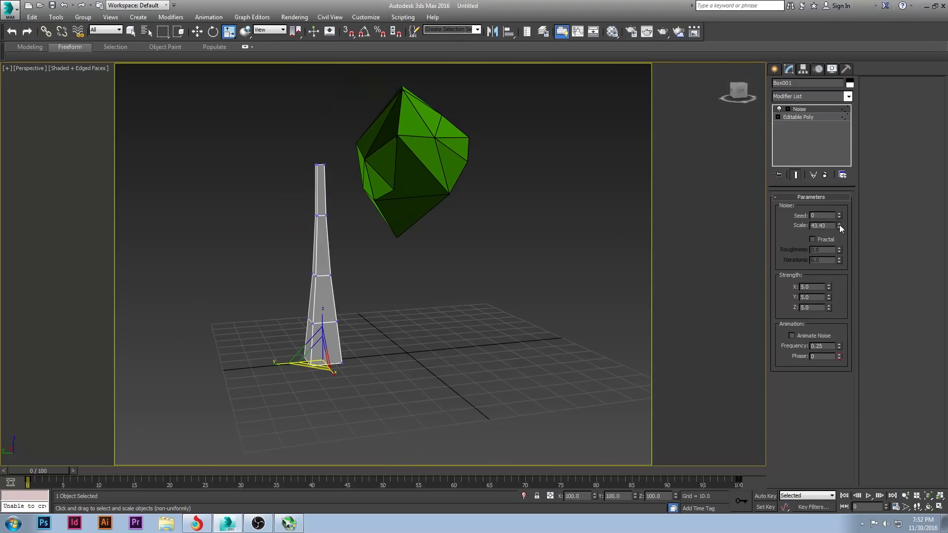
left_click(840, 227)
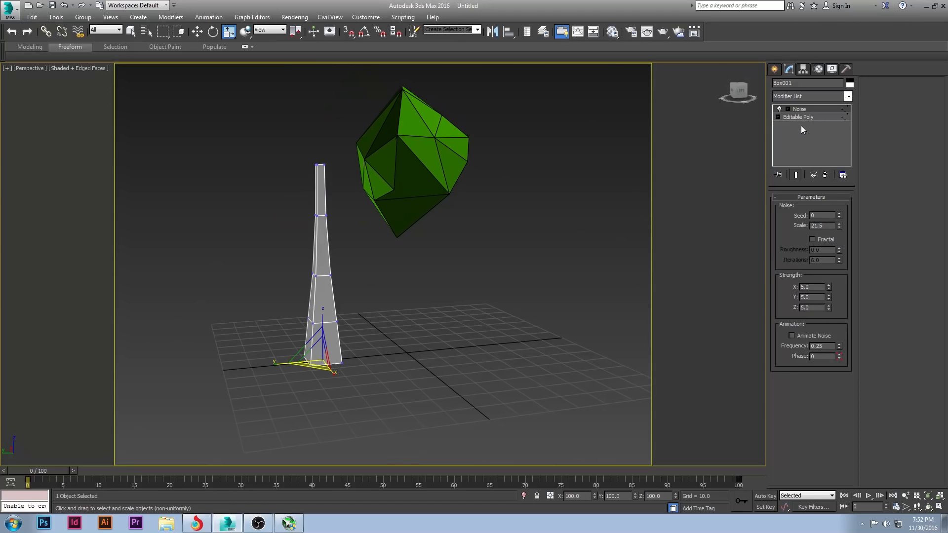
left_click(800, 117)
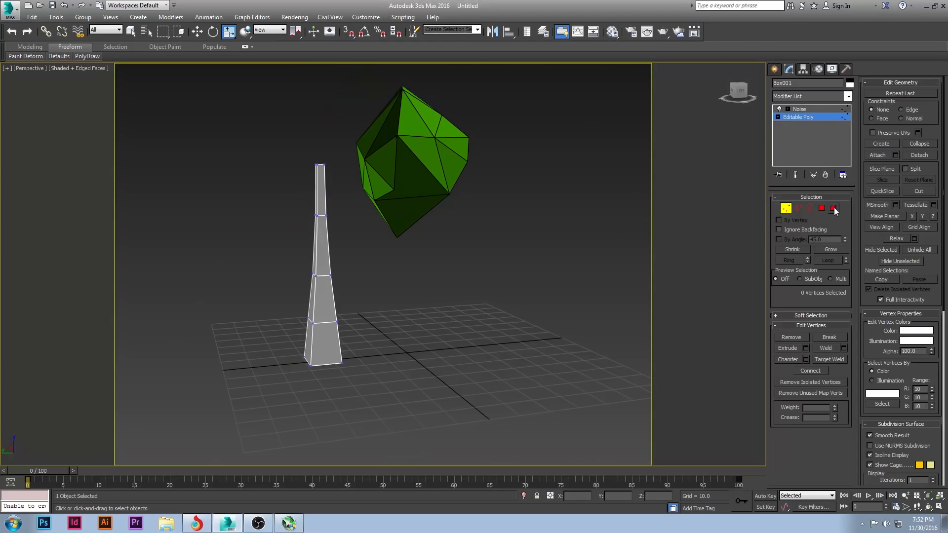
left_click(786, 208)
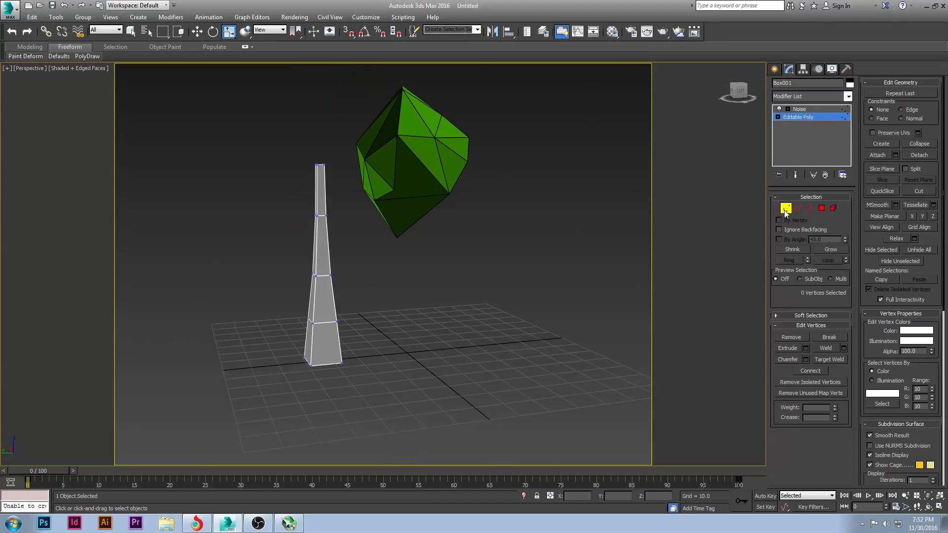
left_click(800, 109)
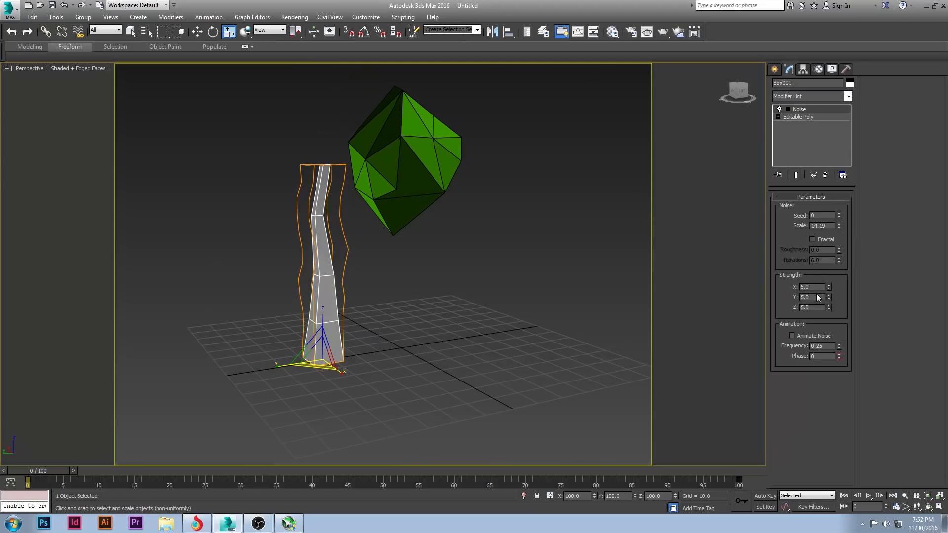
triple_click(812, 286)
type("10")
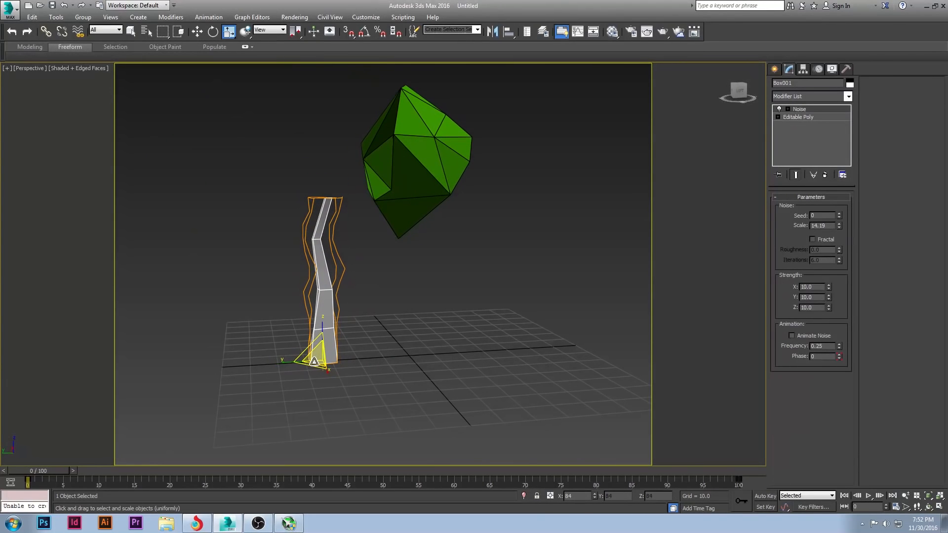
left_click(196, 31)
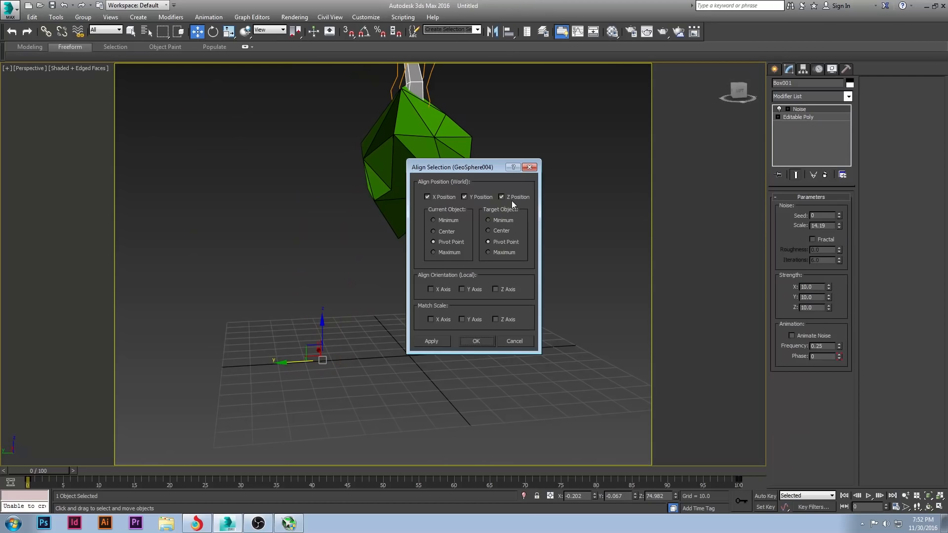
Align the canopy to the trunk by center on X and Y, leaving Z unchecked.
left_click(501, 196)
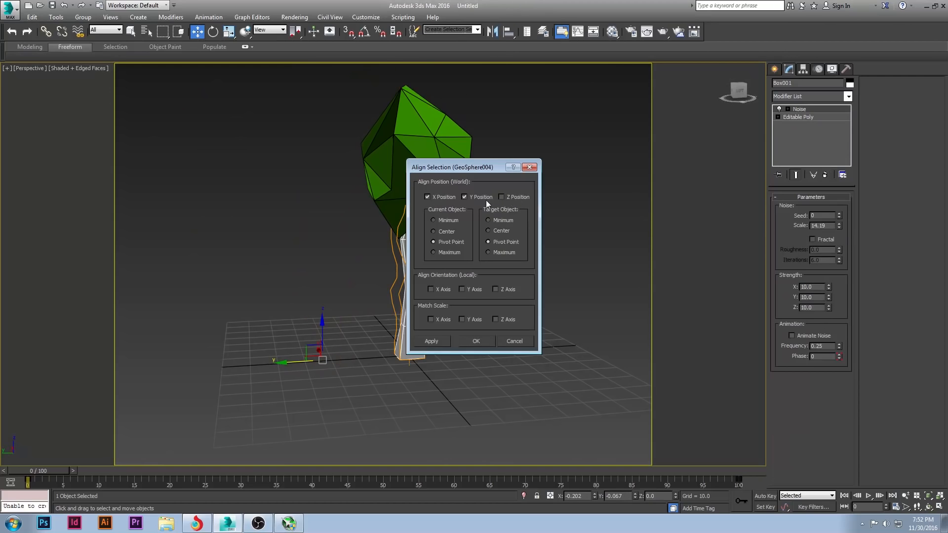
left_click(434, 231)
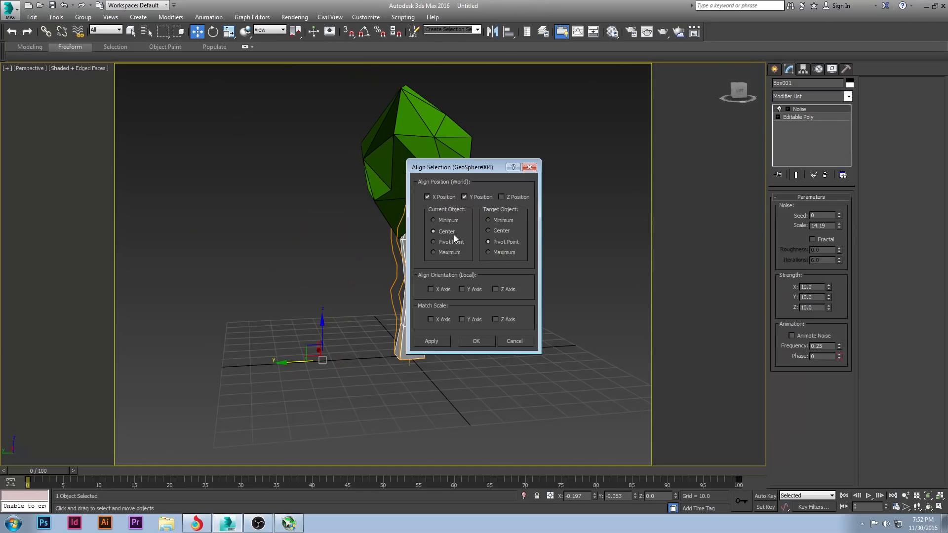
left_click(476, 342)
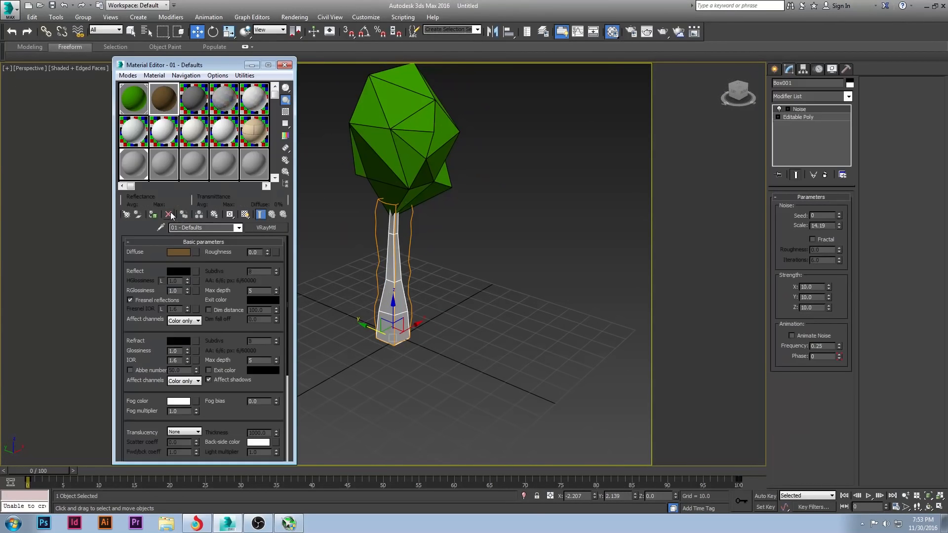
Assign the brown VRayMtl material to the crooked trunk under the green canopy.
left_click(285, 64)
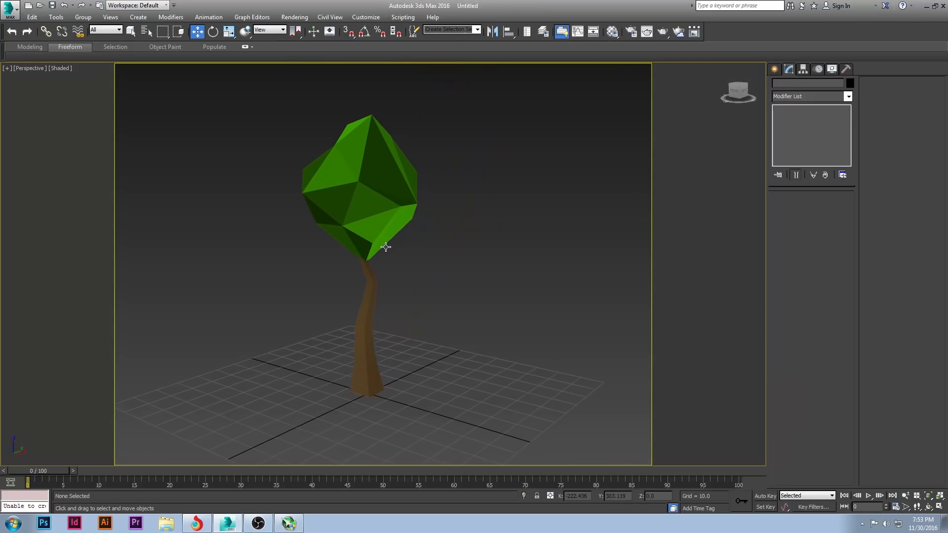
mouse_move(367, 348)
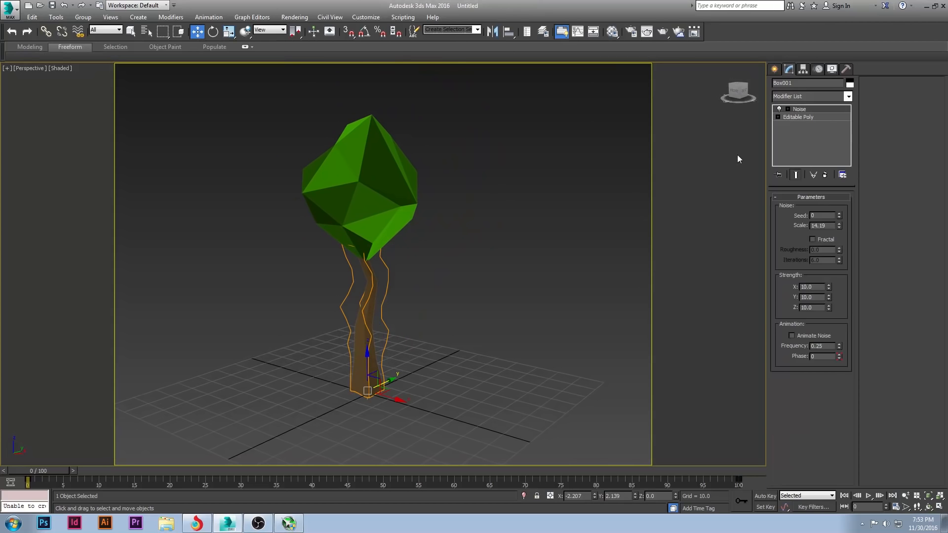
Select all trunk polygons in Editable Poly, then reselect the trunk and canopy to move aside.
left_click(798, 117)
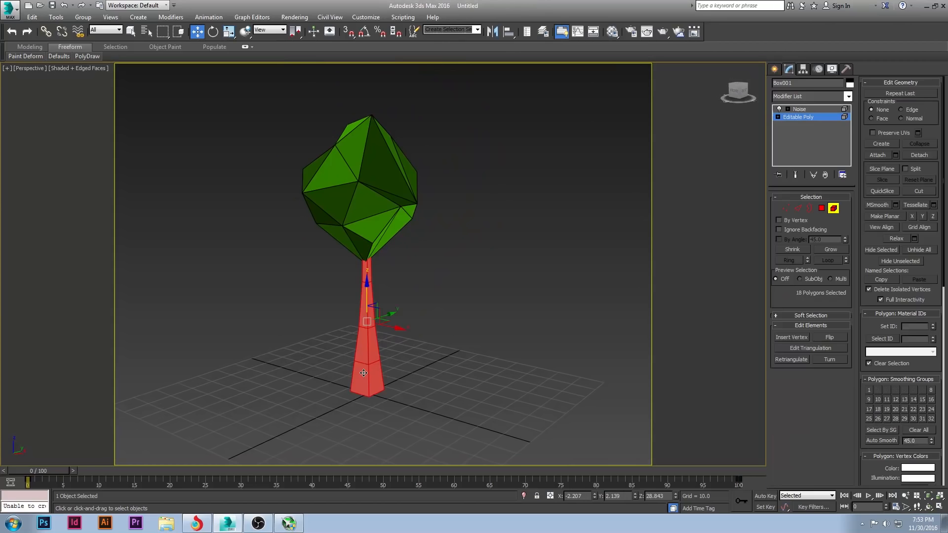
mouse_move(875, 397)
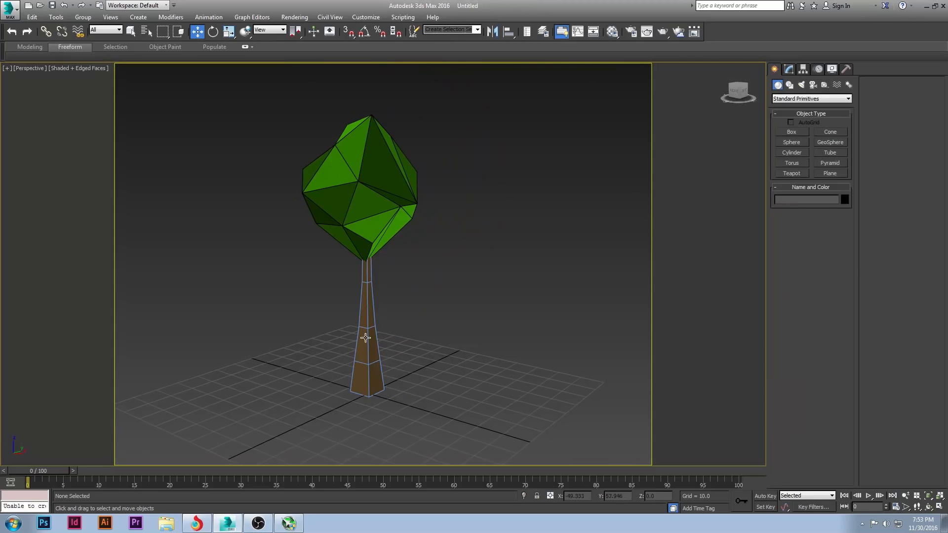
left_click(364, 337)
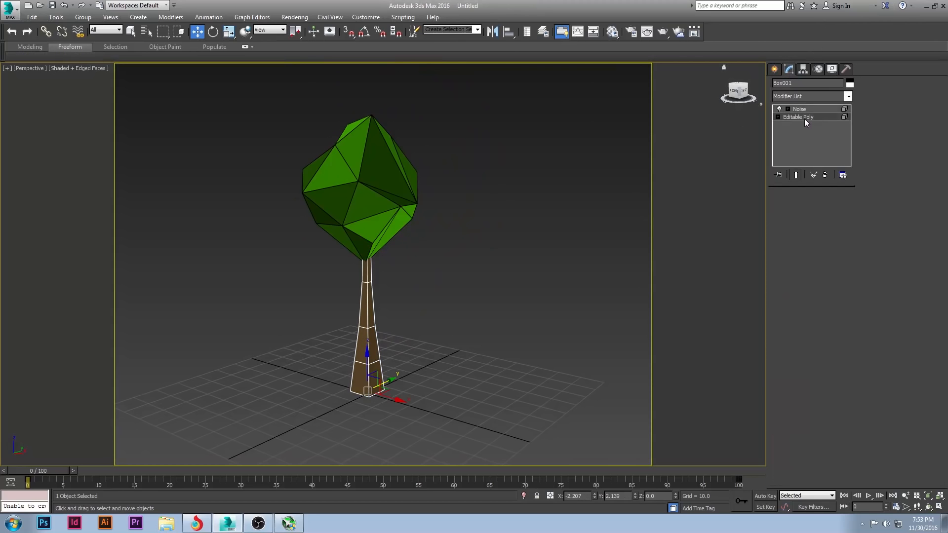
left_click(800, 109)
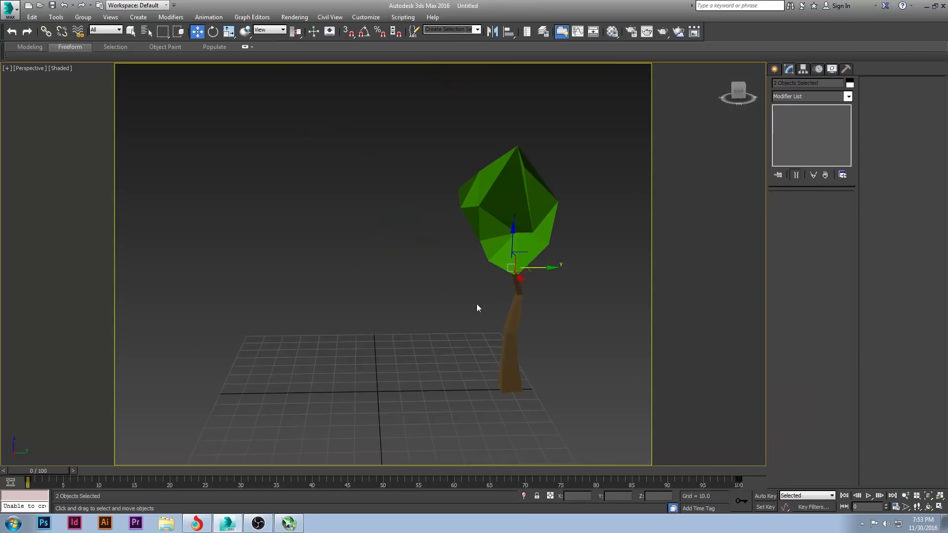
Create a GeoSphere with 4 segments and scale it tall along Z.
left_click(778, 68)
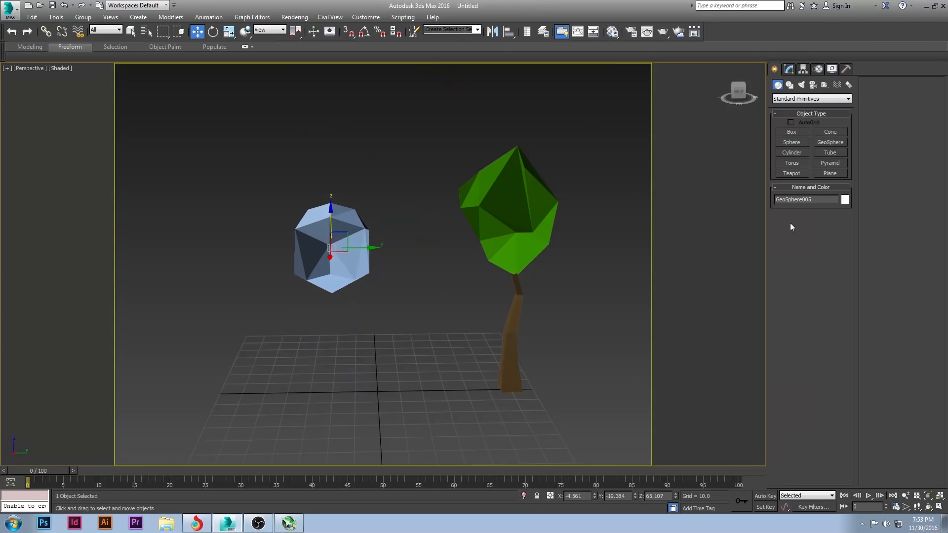
left_click(789, 69)
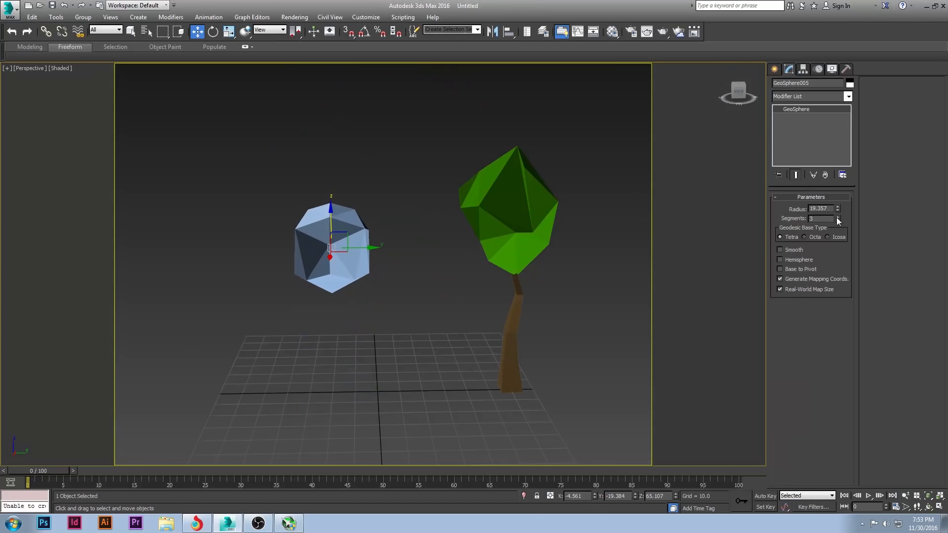
left_click(838, 216)
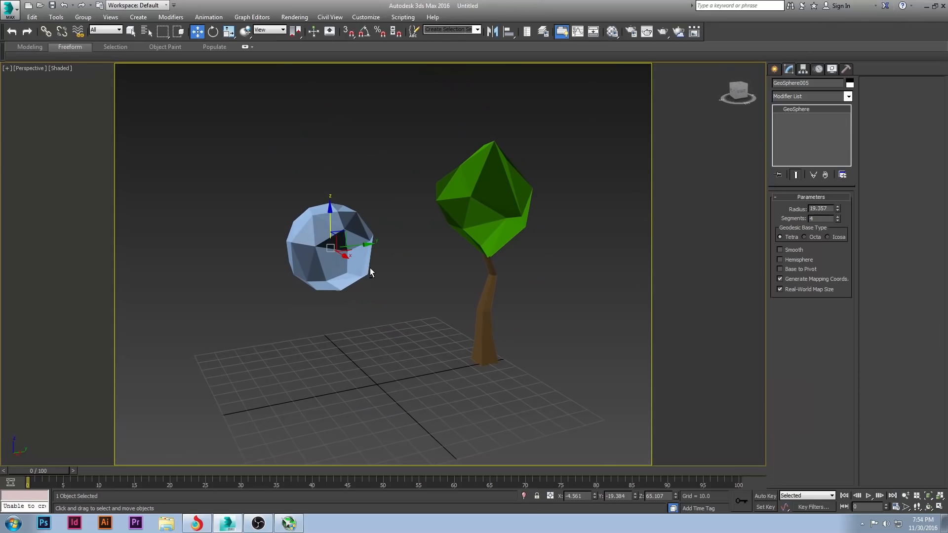
key("F4")
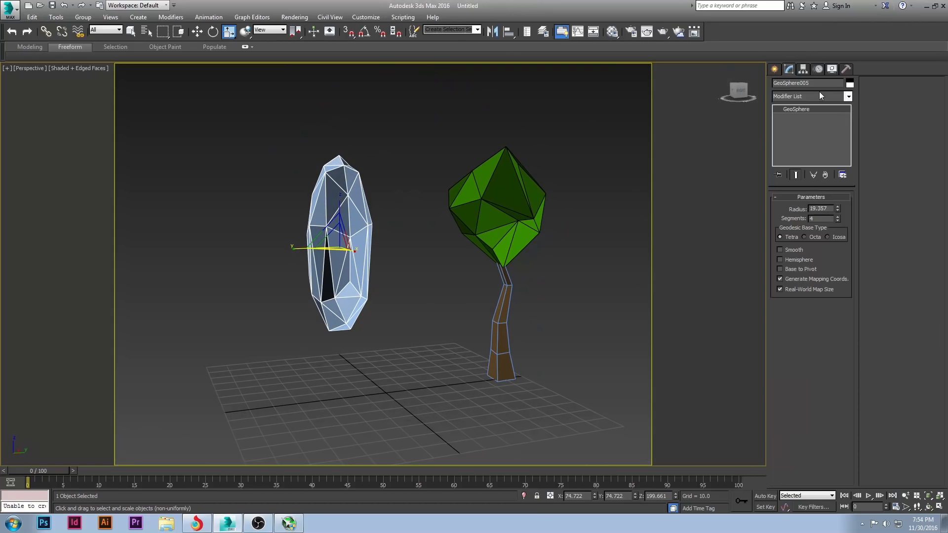
Add a Noise modifier to the geosphere and enter a new noise Scale.
left_click(848, 97)
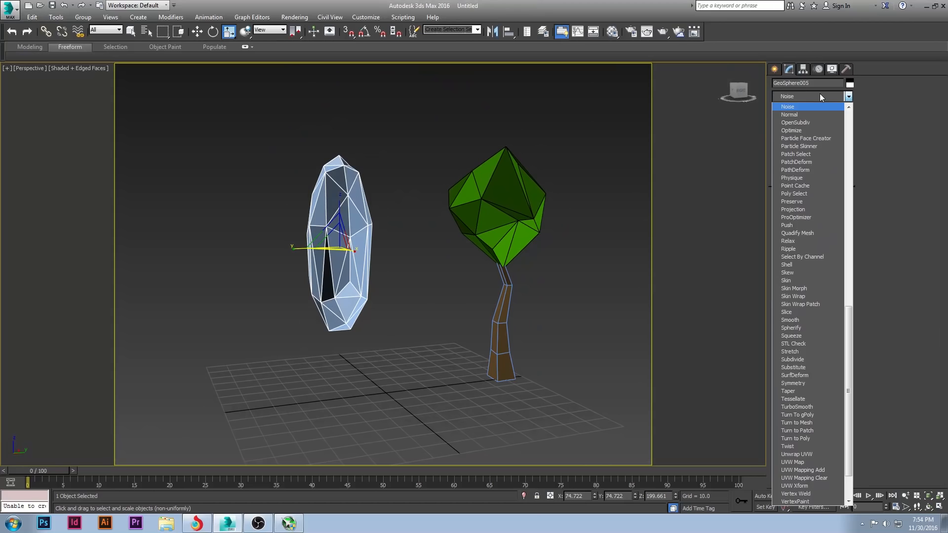
left_click(788, 107)
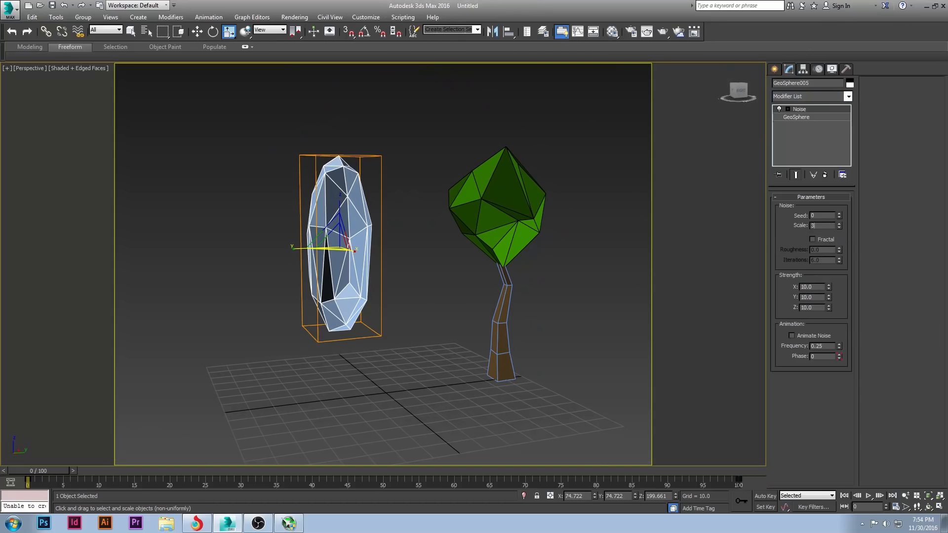
triple_click(822, 225)
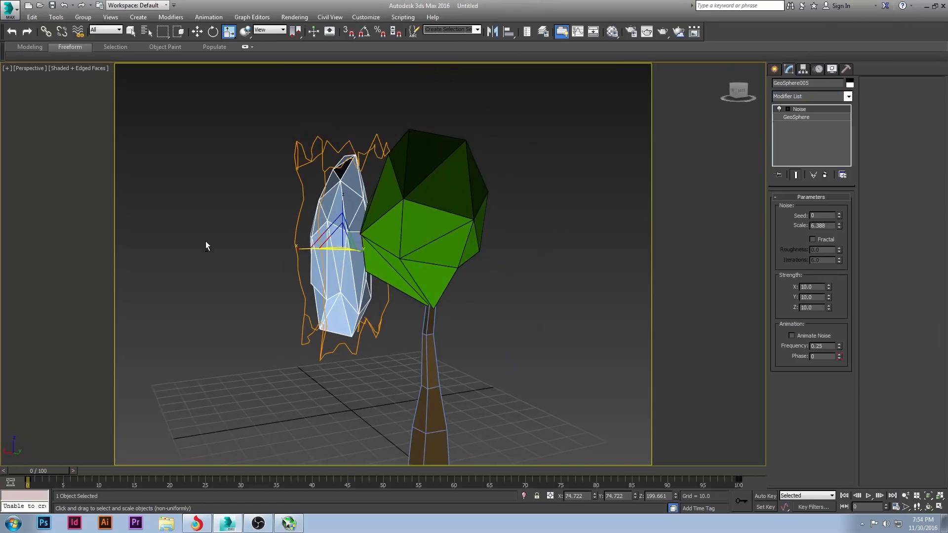
left_click(848, 97)
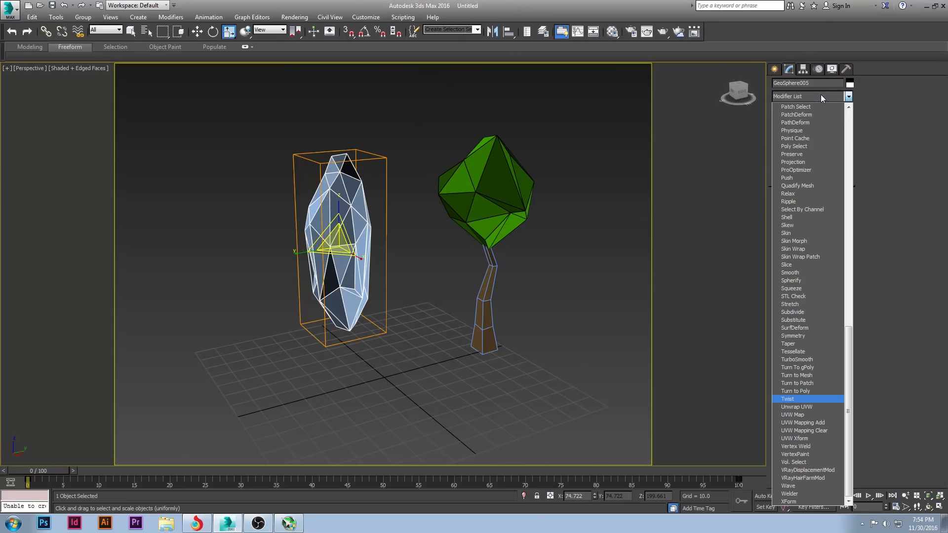
Add a Twist modifier to the tall canopy with Angle about 249 on Z.
left_click(789, 399)
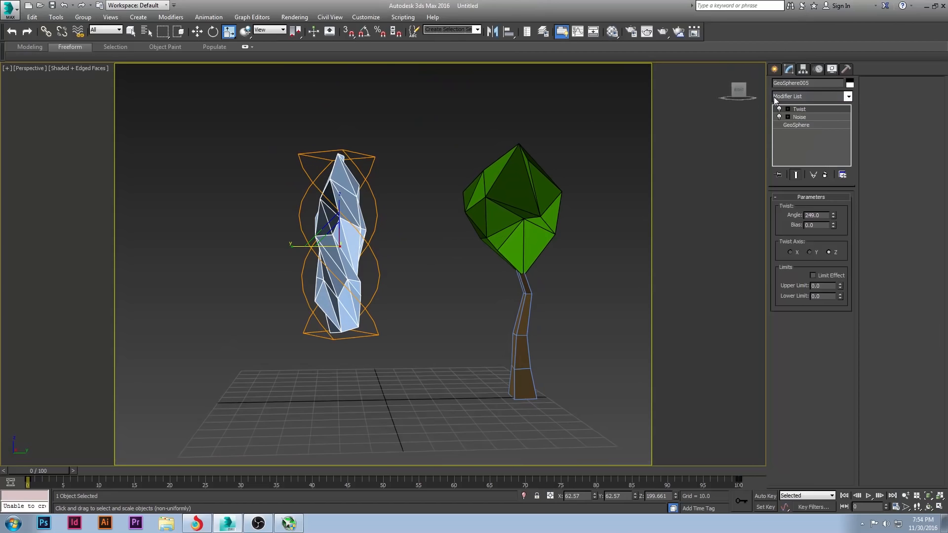
left_click(778, 68)
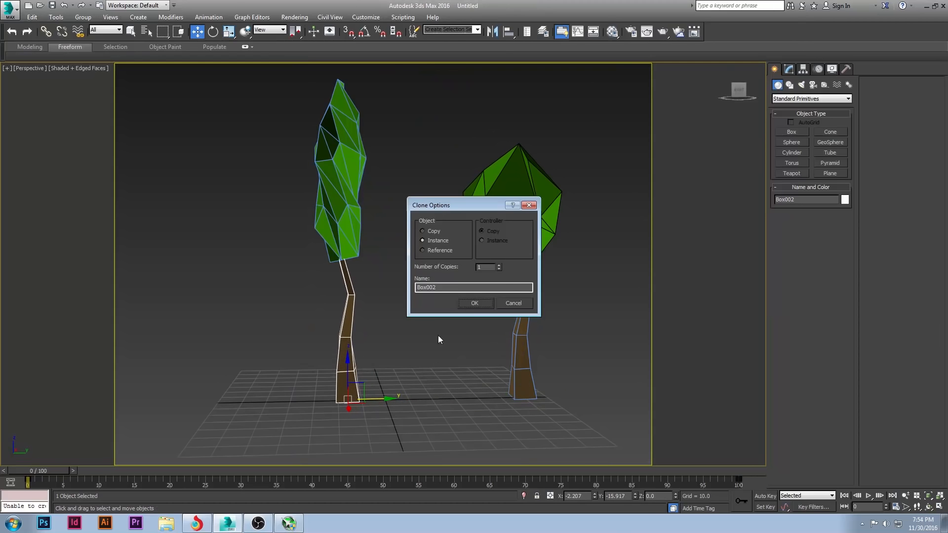
Clone the crooked trunk as an Instance and place it under the twisted canopy.
left_click(474, 302)
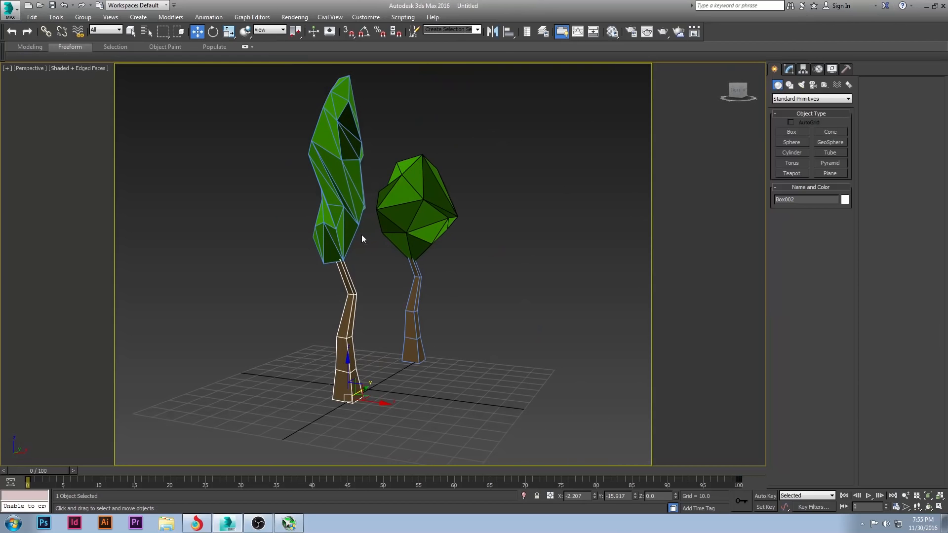
left_click(339, 181)
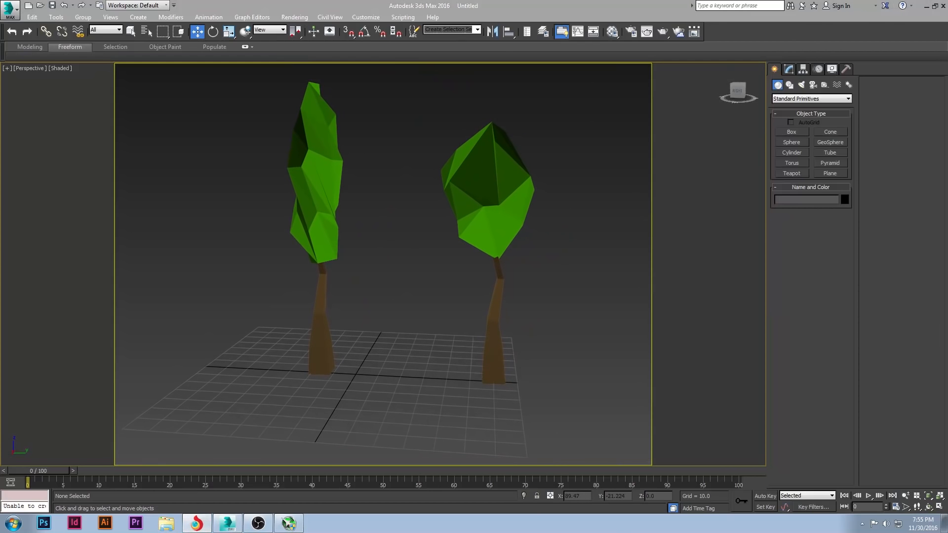
left_click(195, 522)
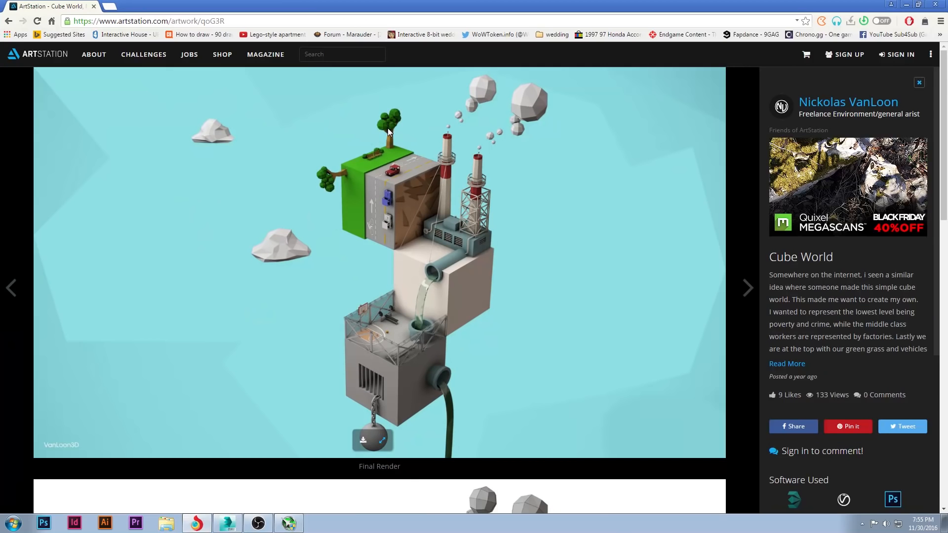
mouse_move(474, 5)
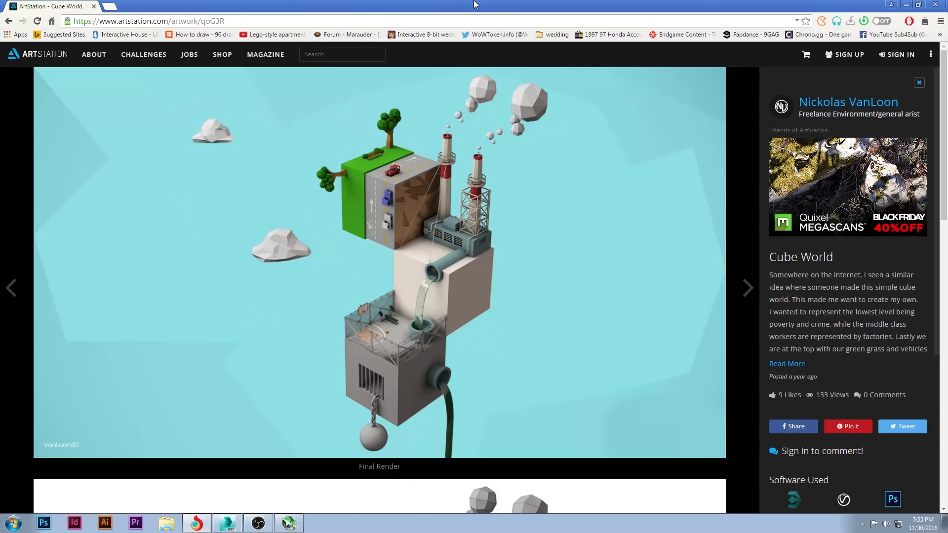
View the ArtStation Cube World artwork's low-poly trees in Chrome for reference.
left_click(226, 522)
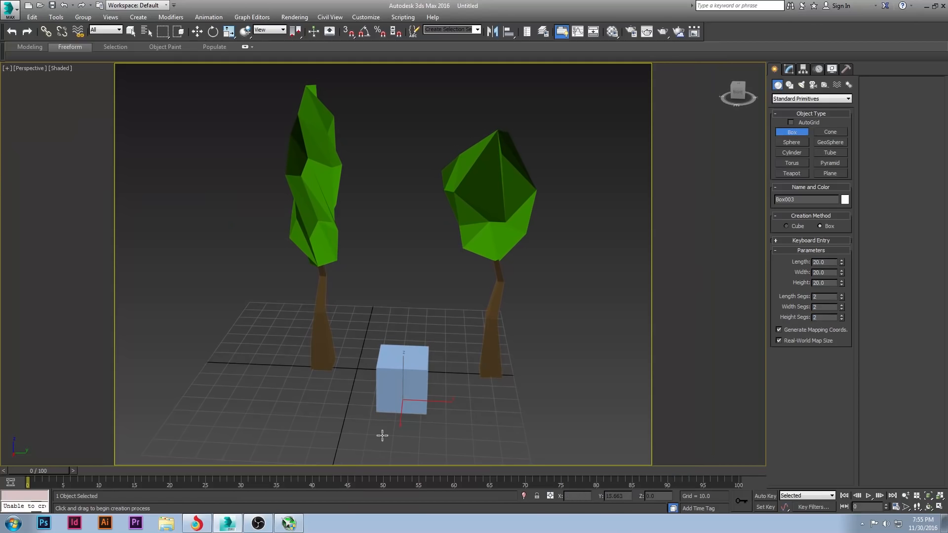
Spherify the small segmented box into a faceted ball and convert it to Editable Poly.
key("F4")
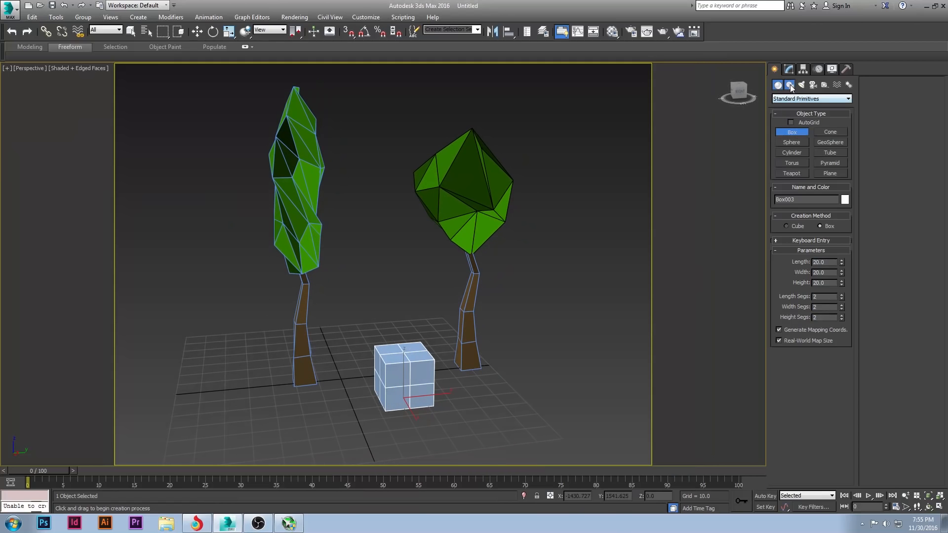
left_click(790, 69)
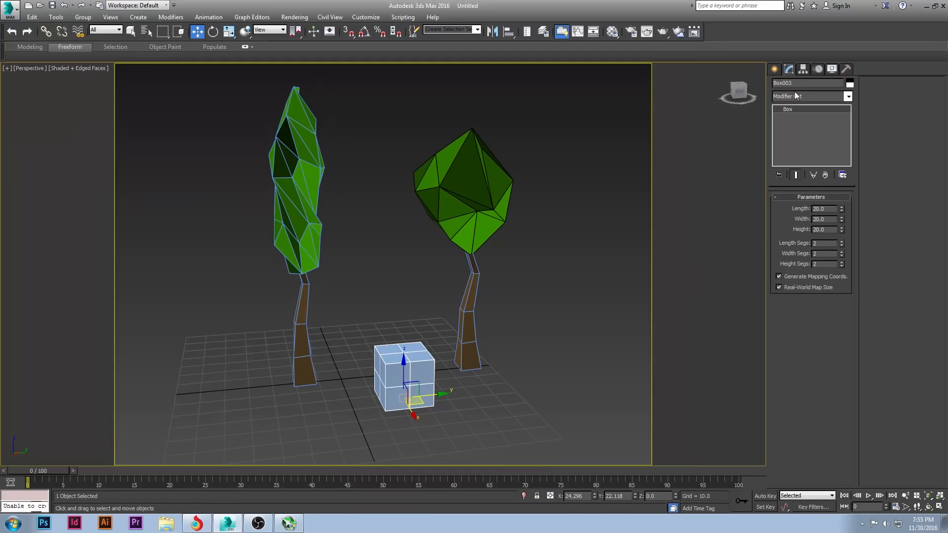
left_click(849, 96)
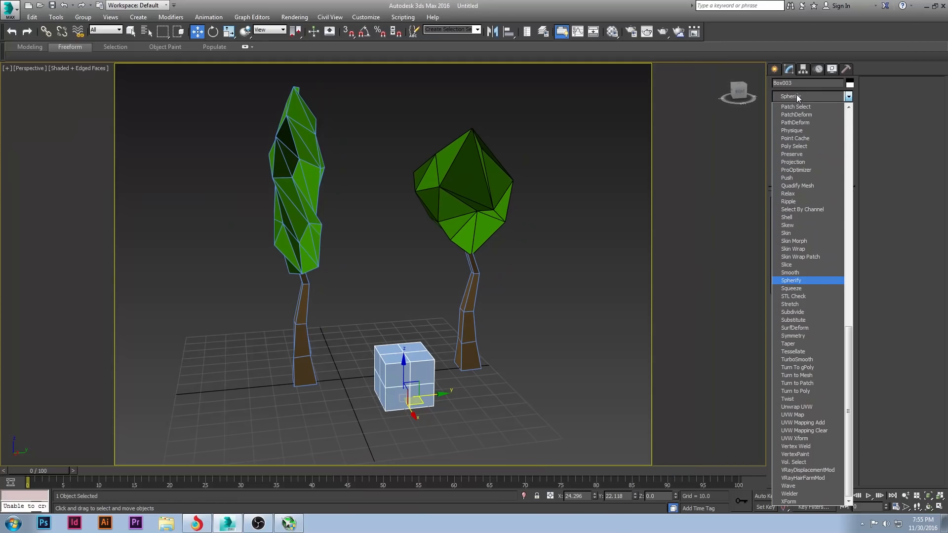
left_click(792, 280)
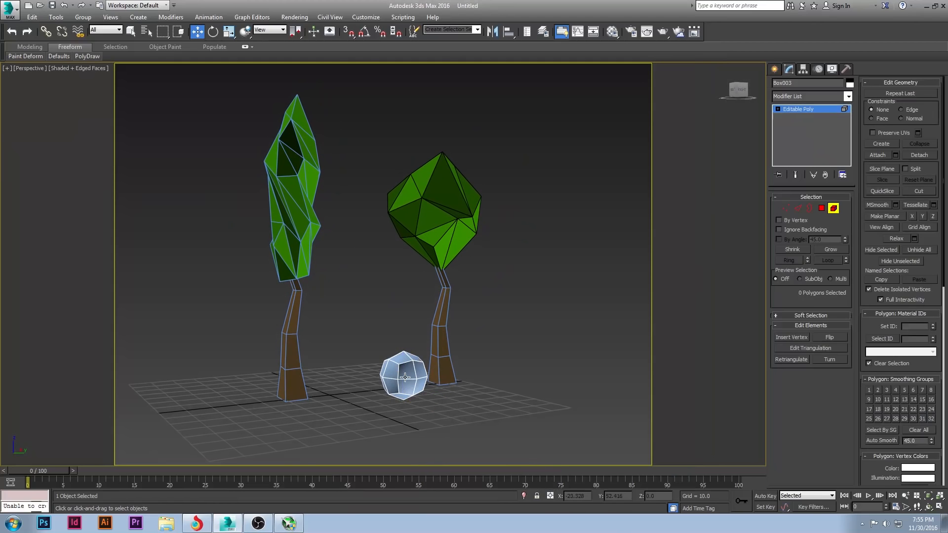
left_click(404, 374)
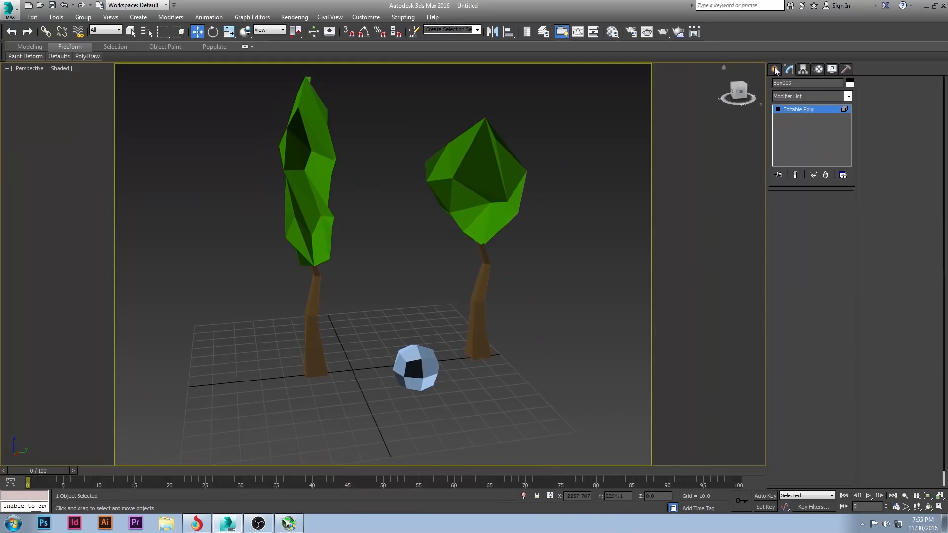
left_click(775, 69)
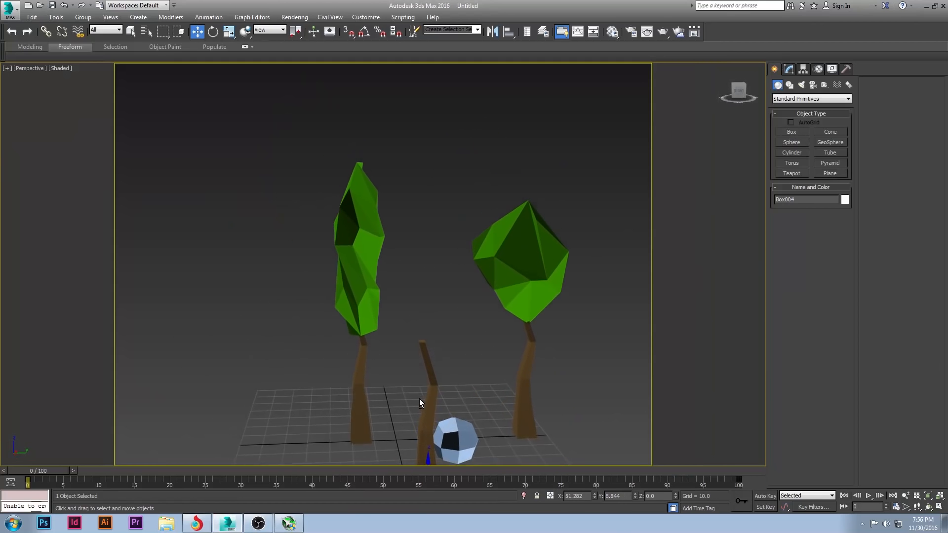
Remove the Noise modifier from the new trunk box and select its top polygon.
scroll("up", 3)
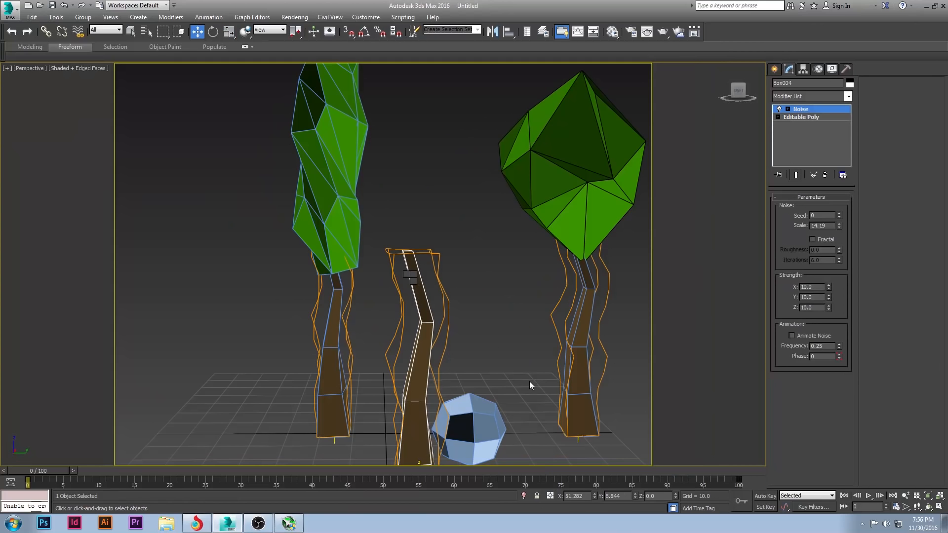
left_click(800, 116)
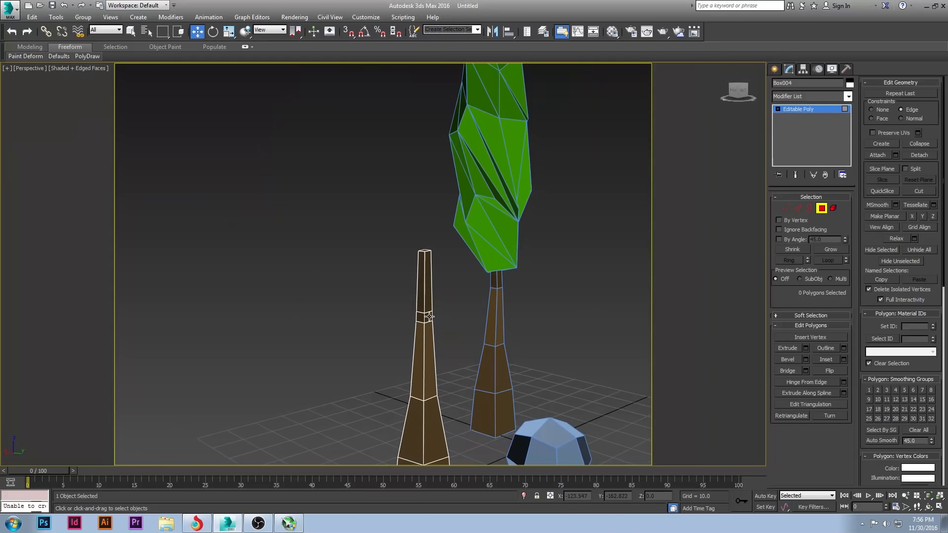
left_click(424, 317)
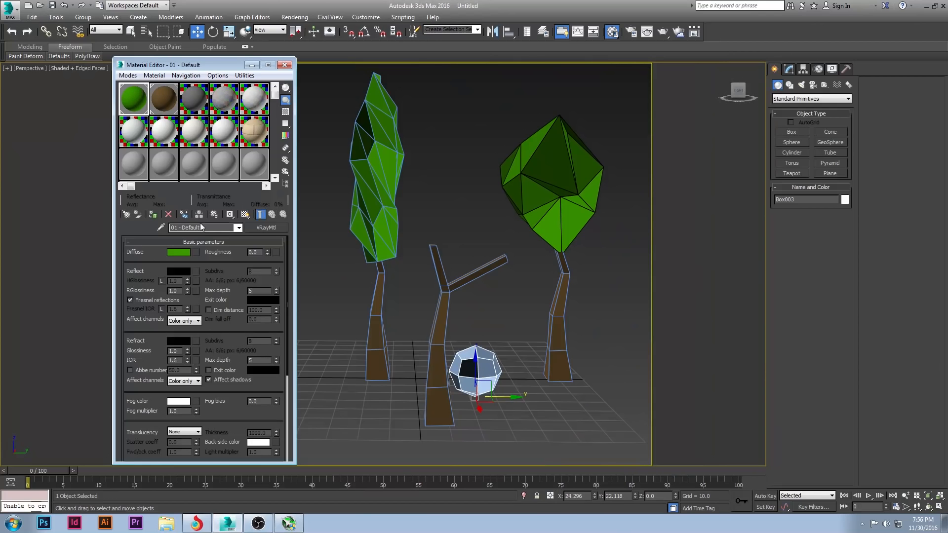
Apply the green leaf material to the ball, instance it, and adjust its pivot only.
left_click(285, 65)
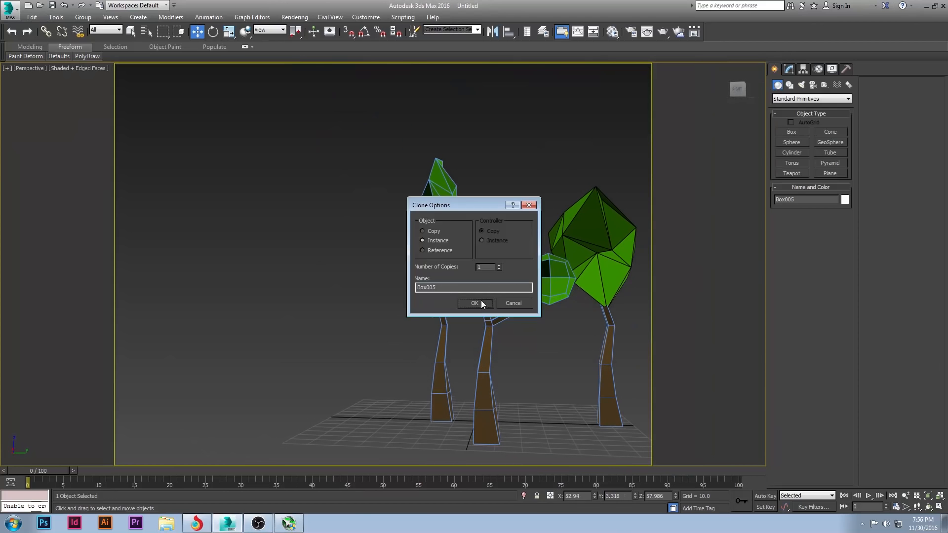
left_click(474, 303)
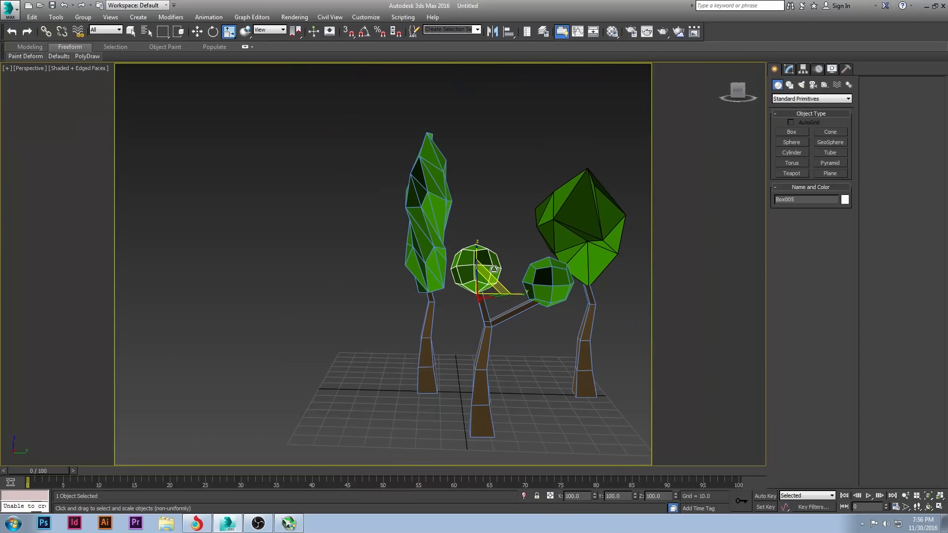
left_click(803, 69)
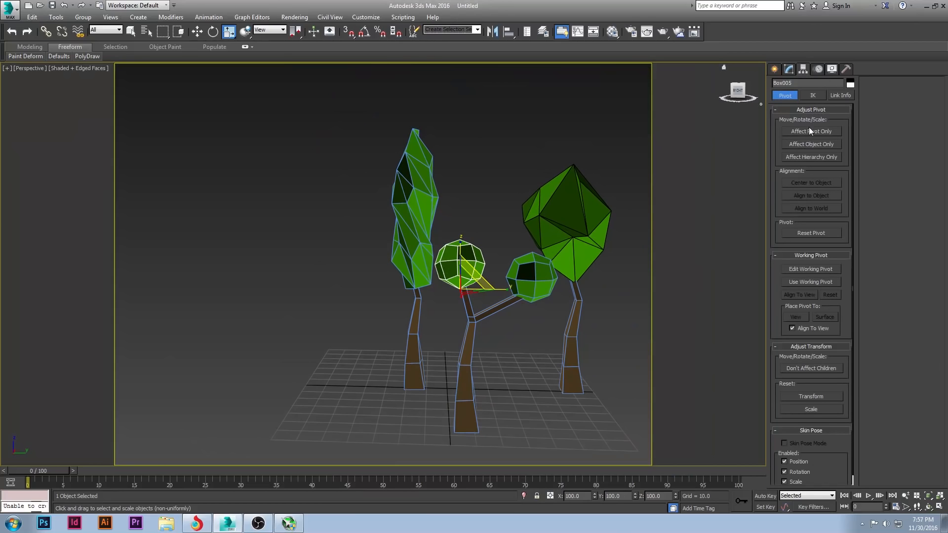
left_click(811, 131)
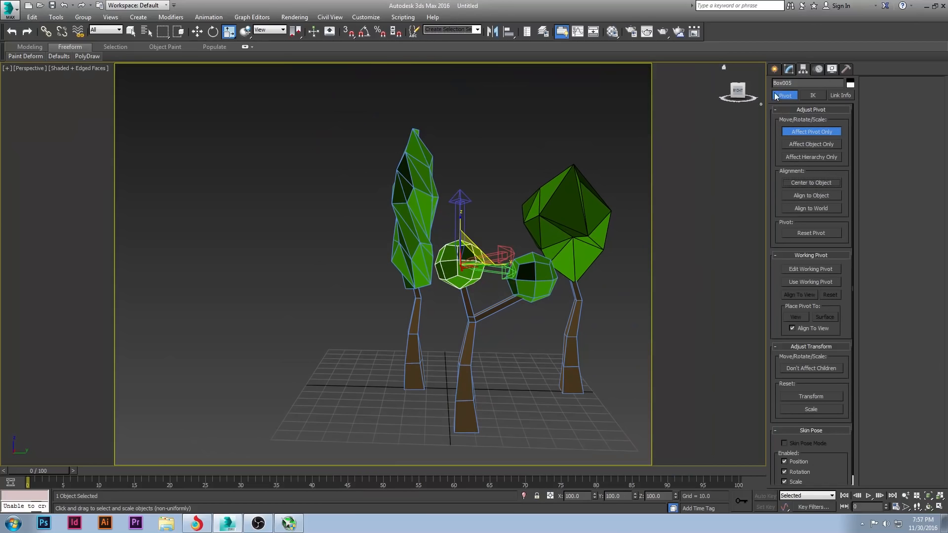
Rotate, scale and move the ball instances onto the trunk and branch tips.
left_click(779, 69)
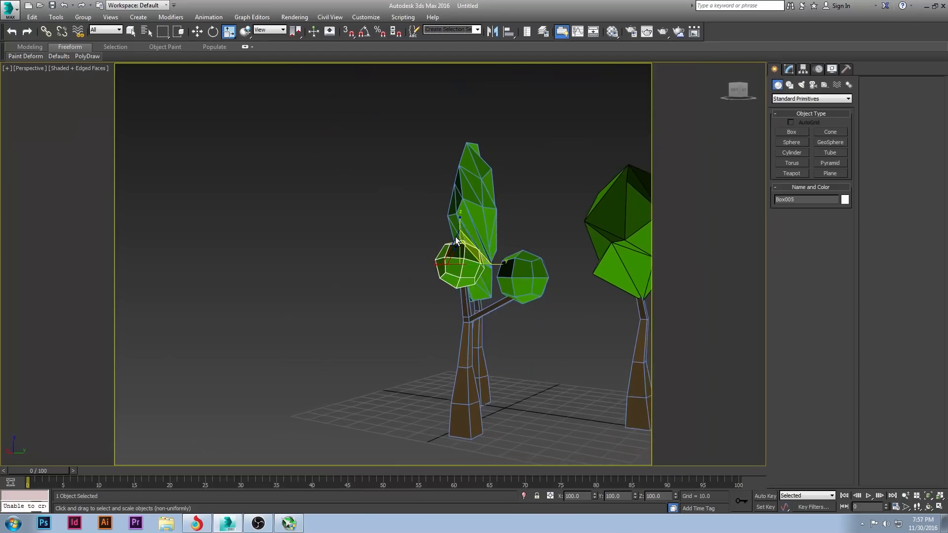
left_click(214, 32)
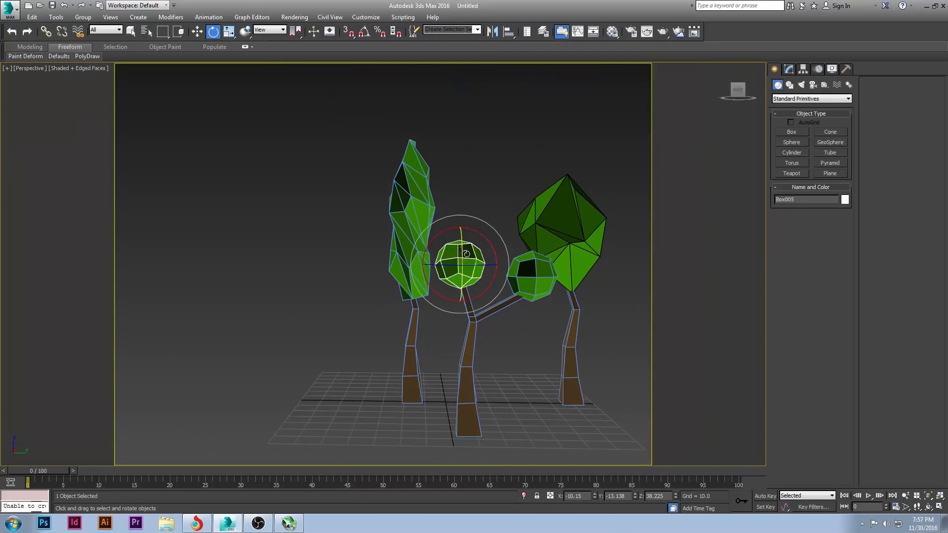
left_click(228, 32)
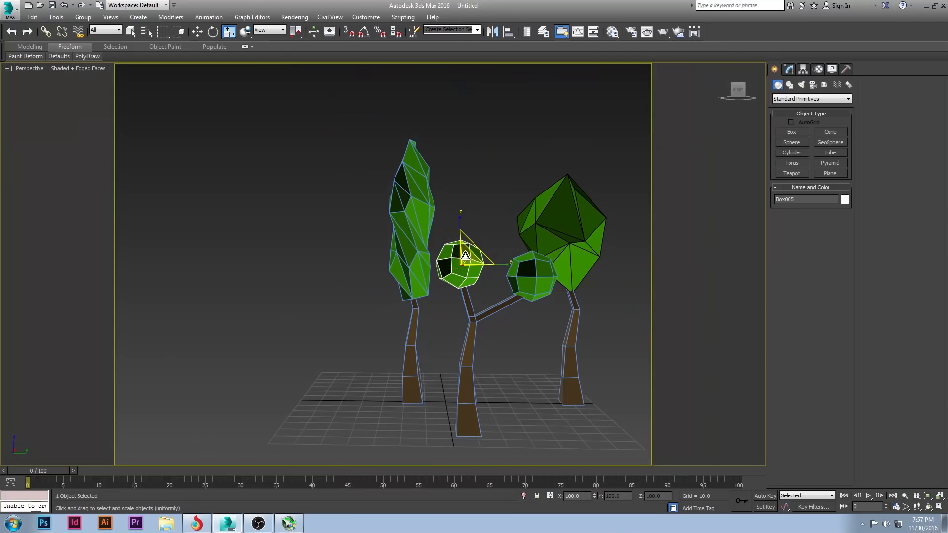
left_click(197, 31)
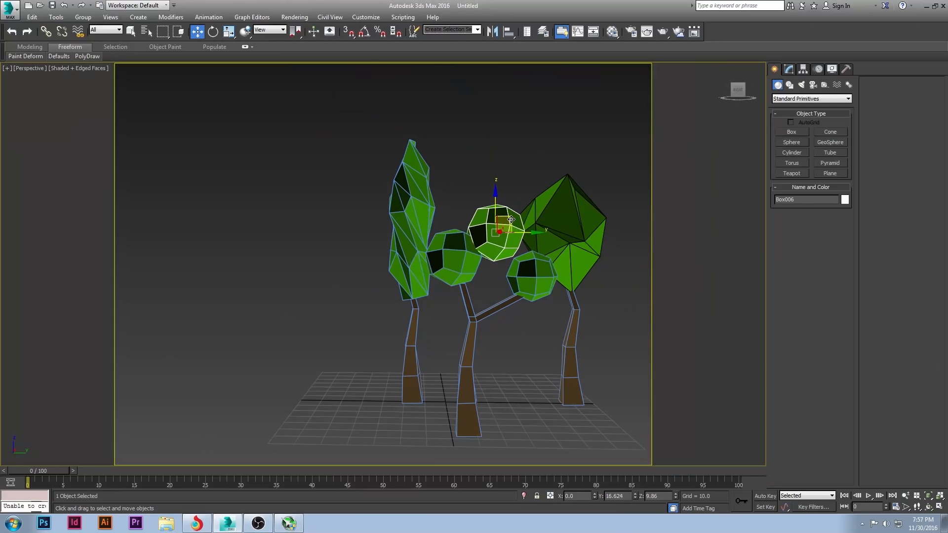
left_click(229, 31)
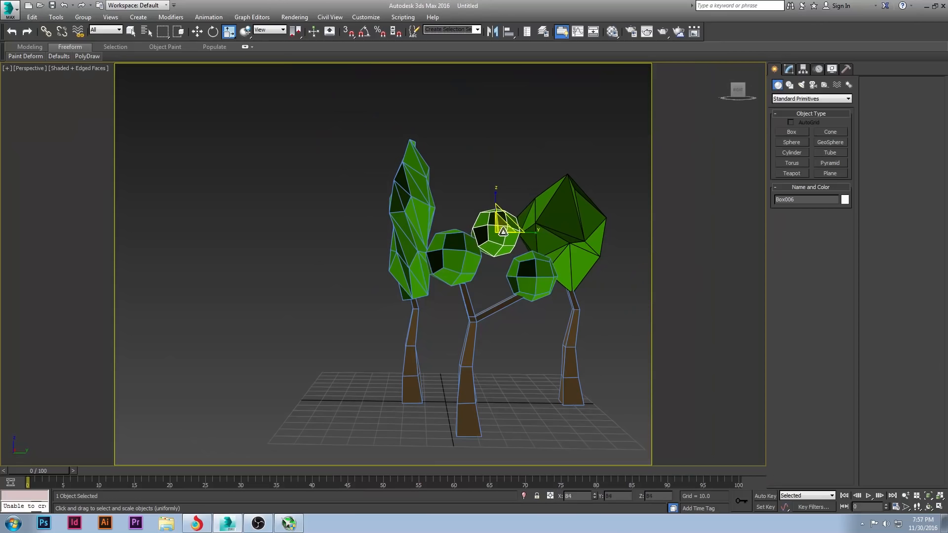
left_click(212, 30)
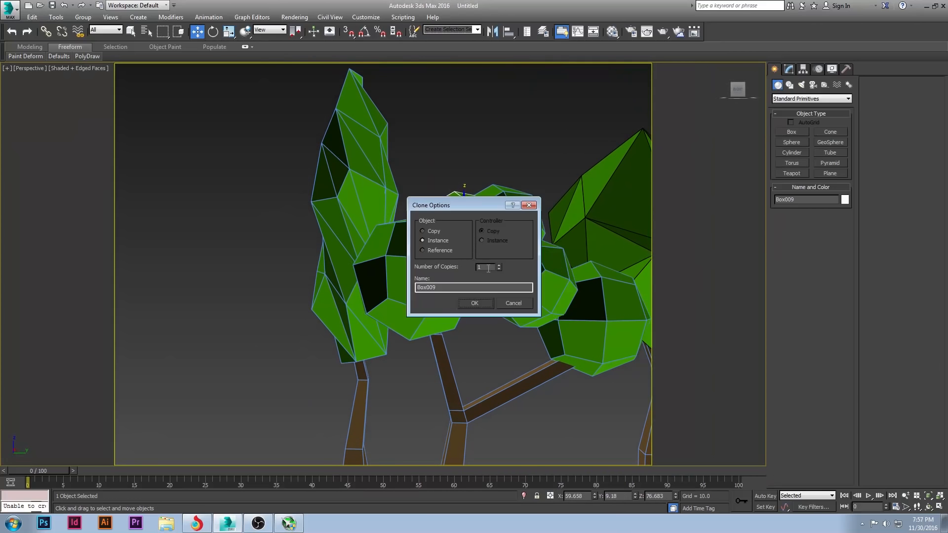
Clone another instanced ball and rotate and scale it into the canopy cluster.
left_click(474, 303)
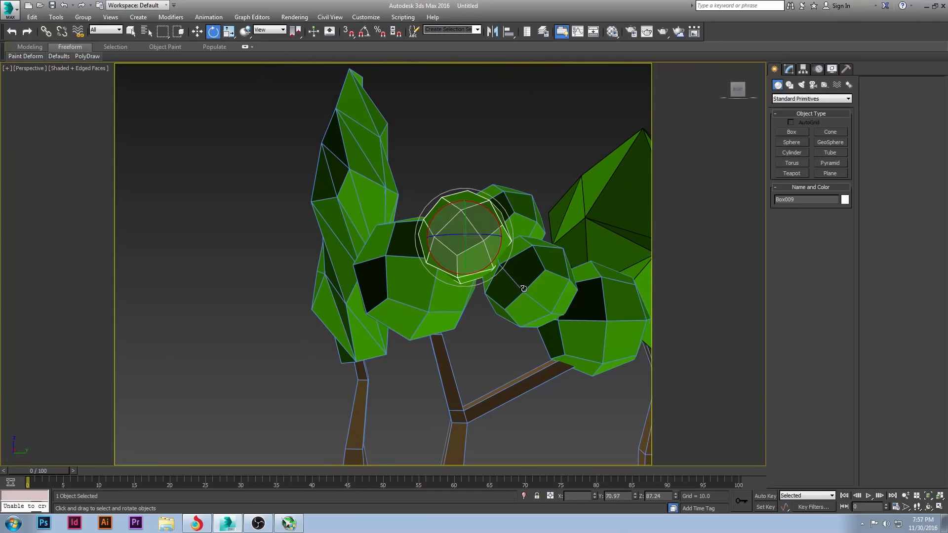
left_click(229, 30)
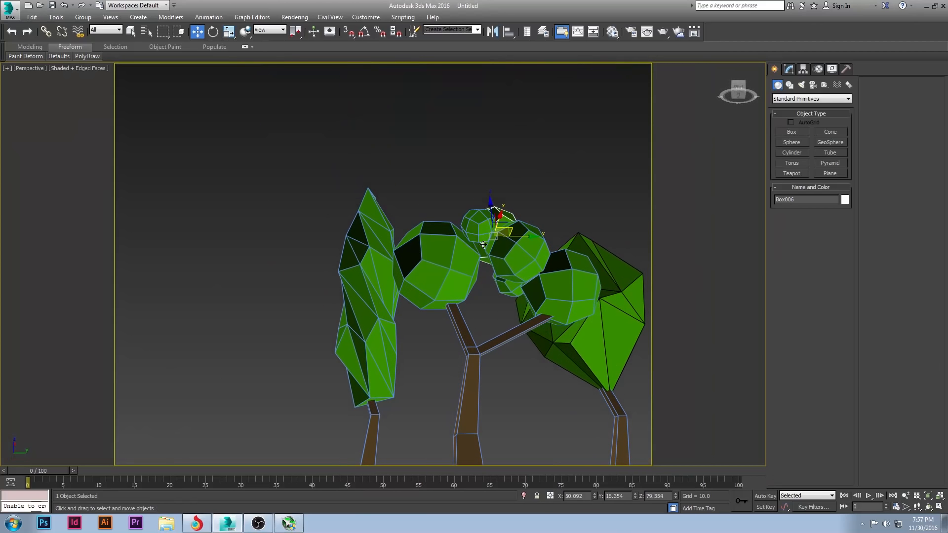
left_click(496, 285)
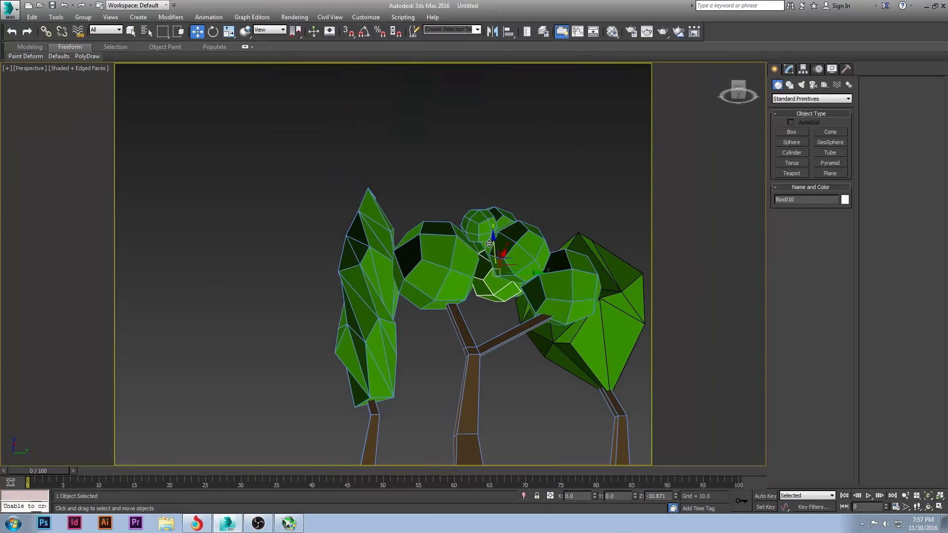
left_click(229, 31)
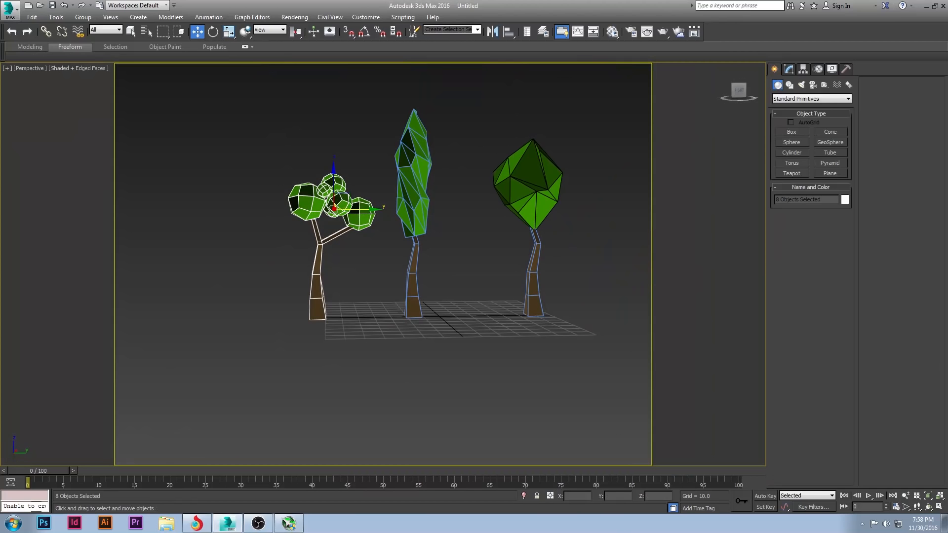
mouse_move(308, 234)
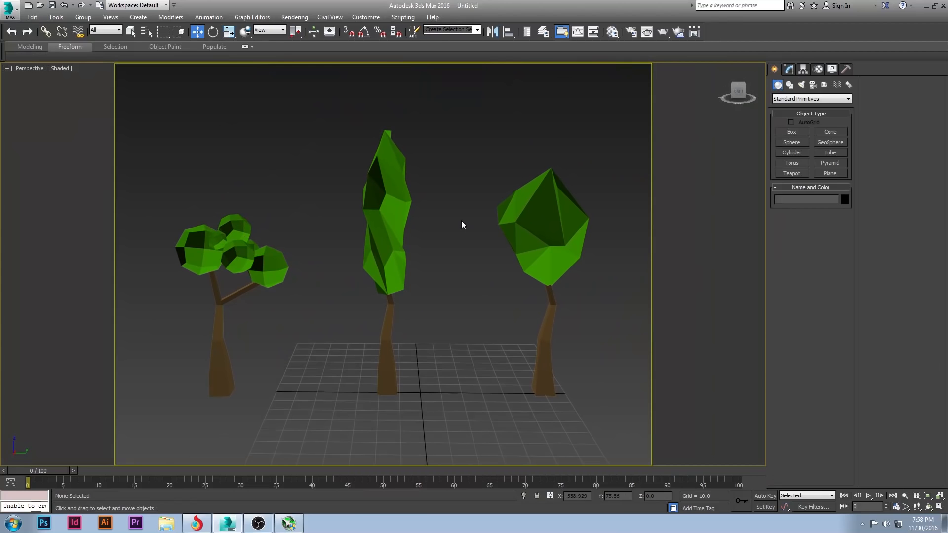
mouse_move(129, 78)
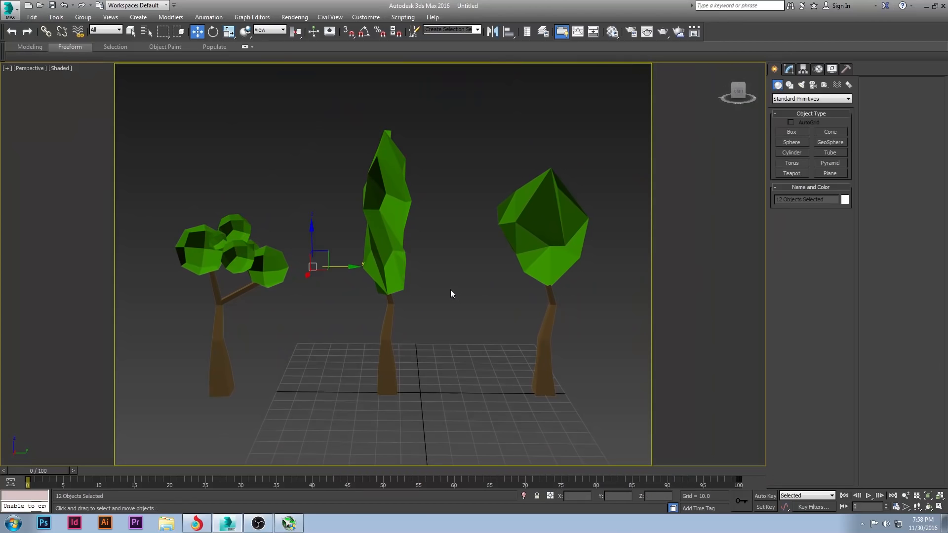
mouse_move(311, 224)
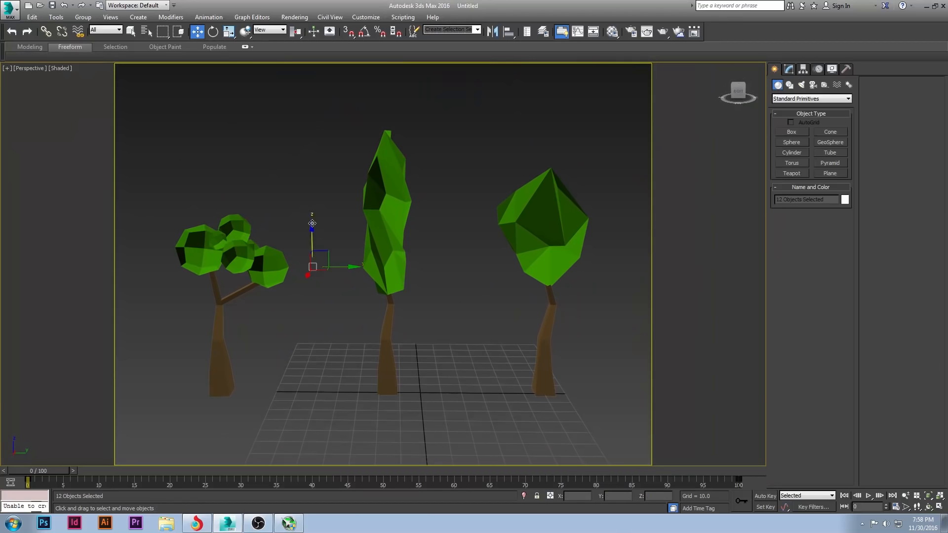
Deselect everything to view the three low-poly trees in a row in shaded view.
left_click(296, 194)
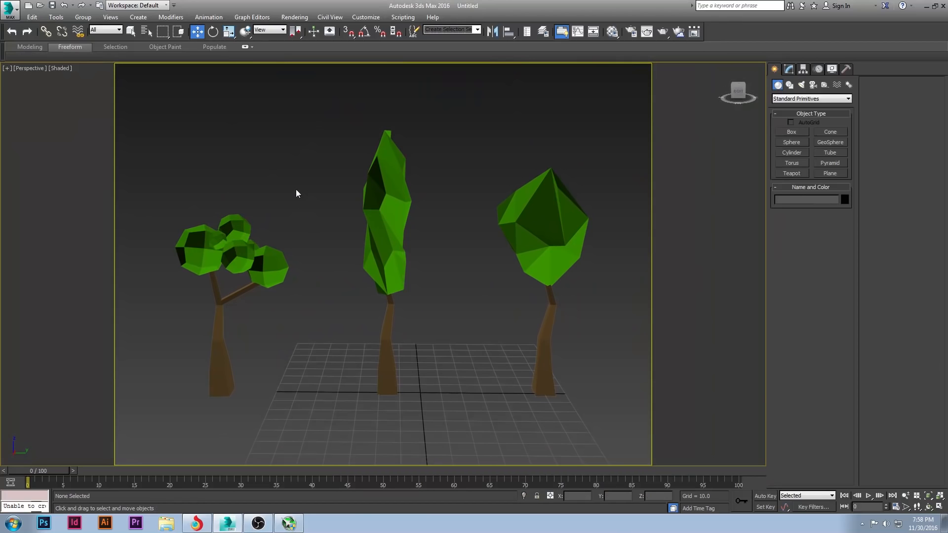